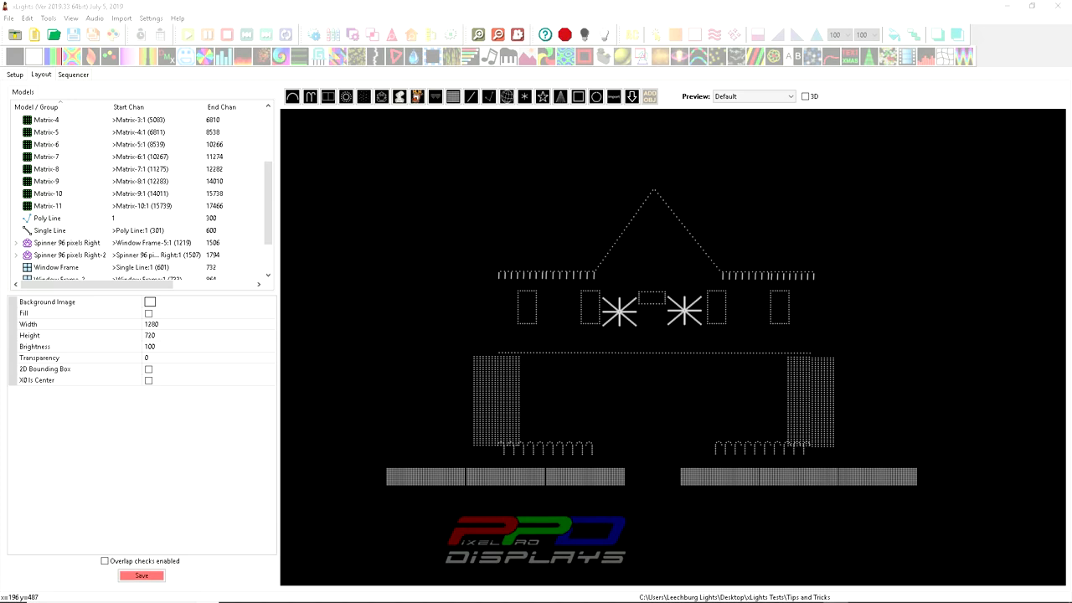
mouse_move(388, 288)
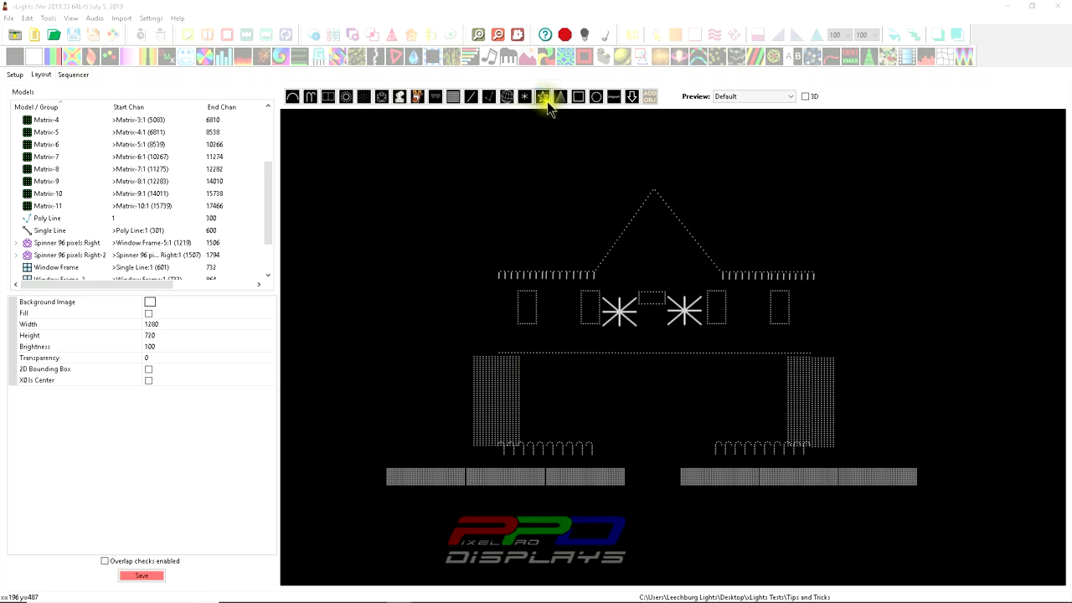
mouse_move(560, 98)
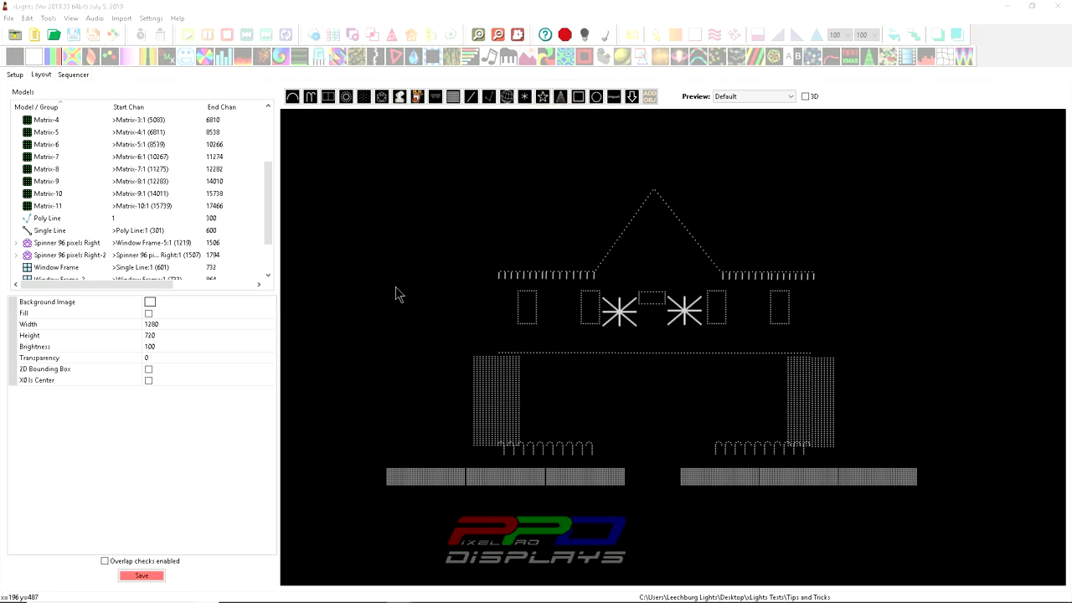
mouse_move(422, 351)
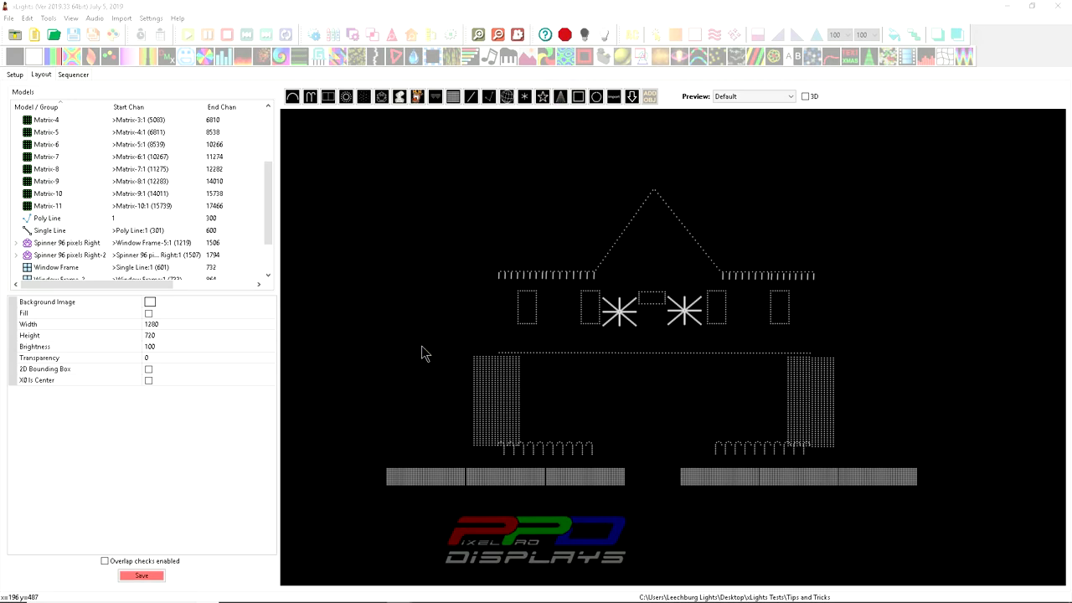
mouse_move(561, 101)
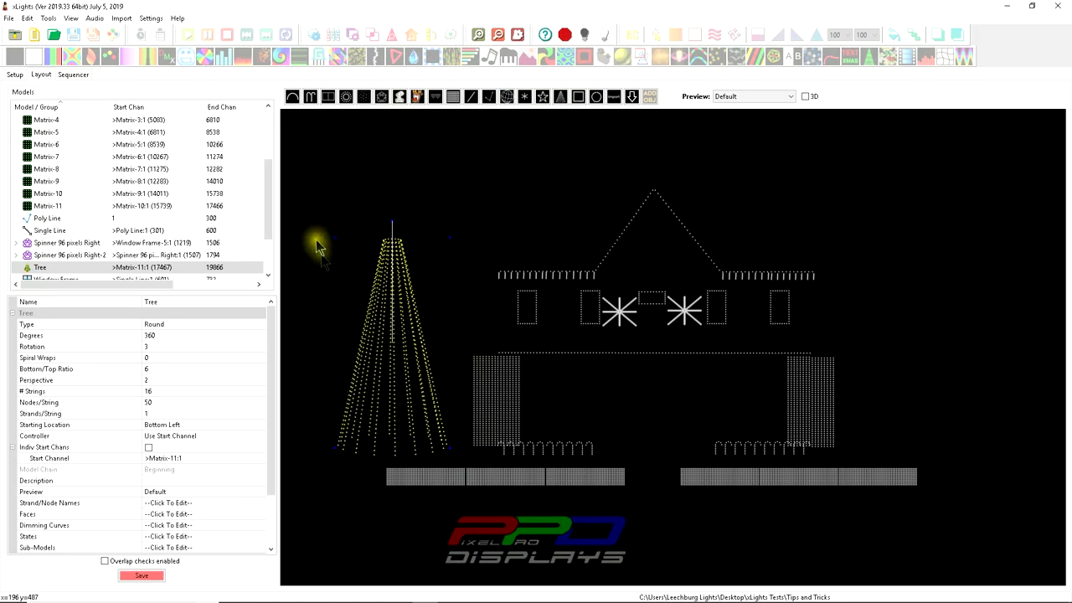
mouse_move(375, 259)
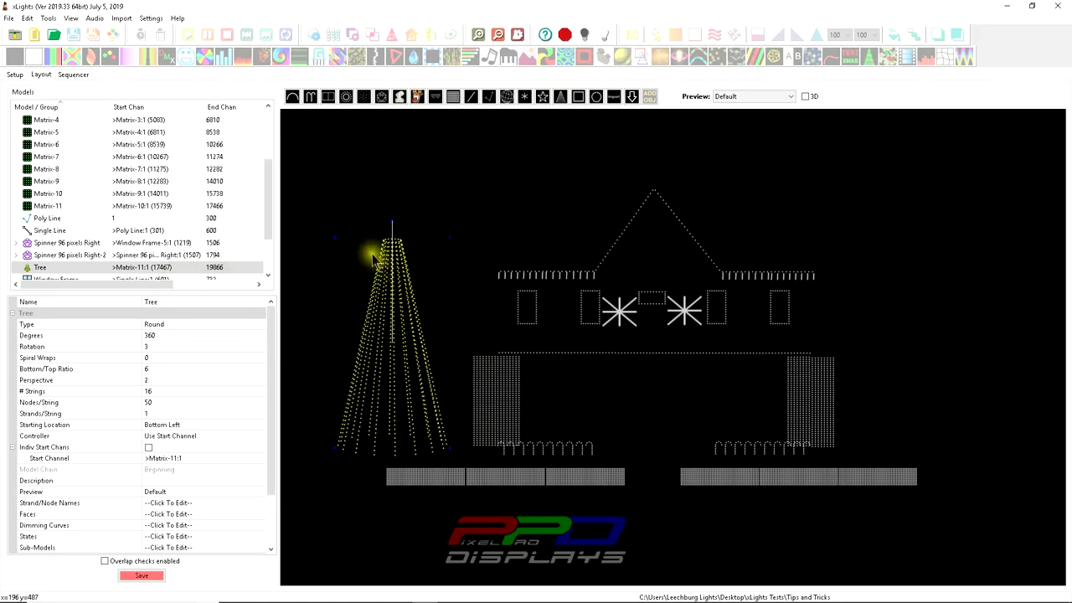
mouse_move(393, 422)
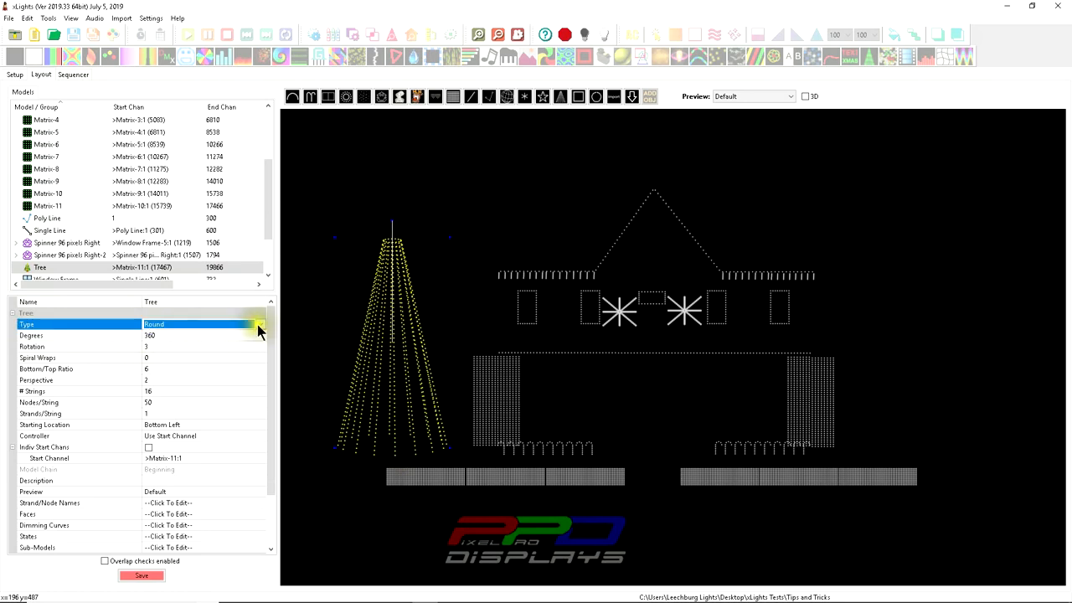
- Keep the tree type Round and set its span to 220 degrees for a partial cone
left_click(260, 325)
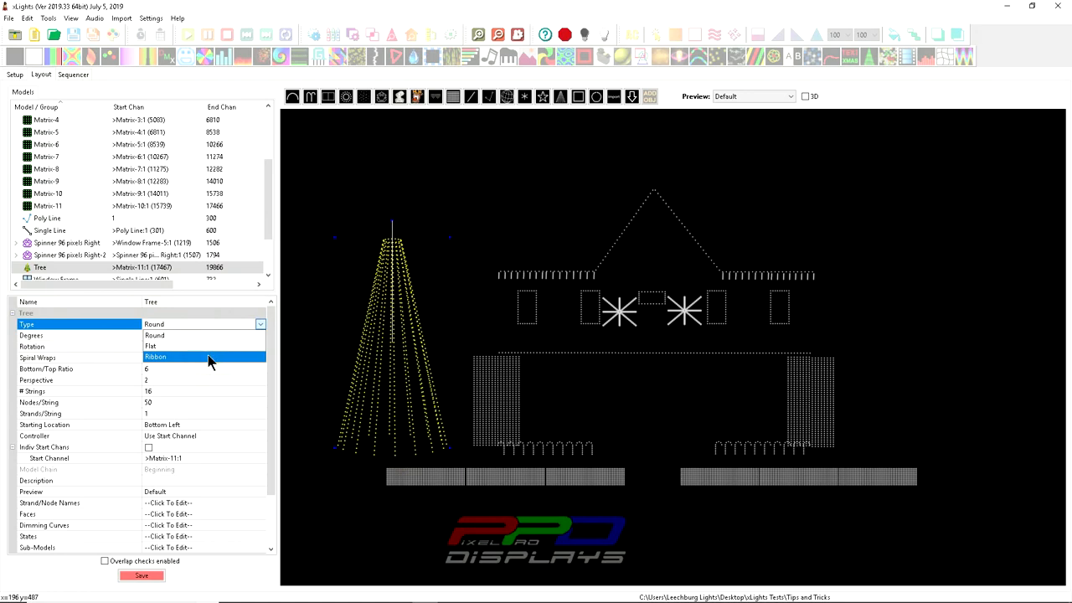
left_click(154, 335)
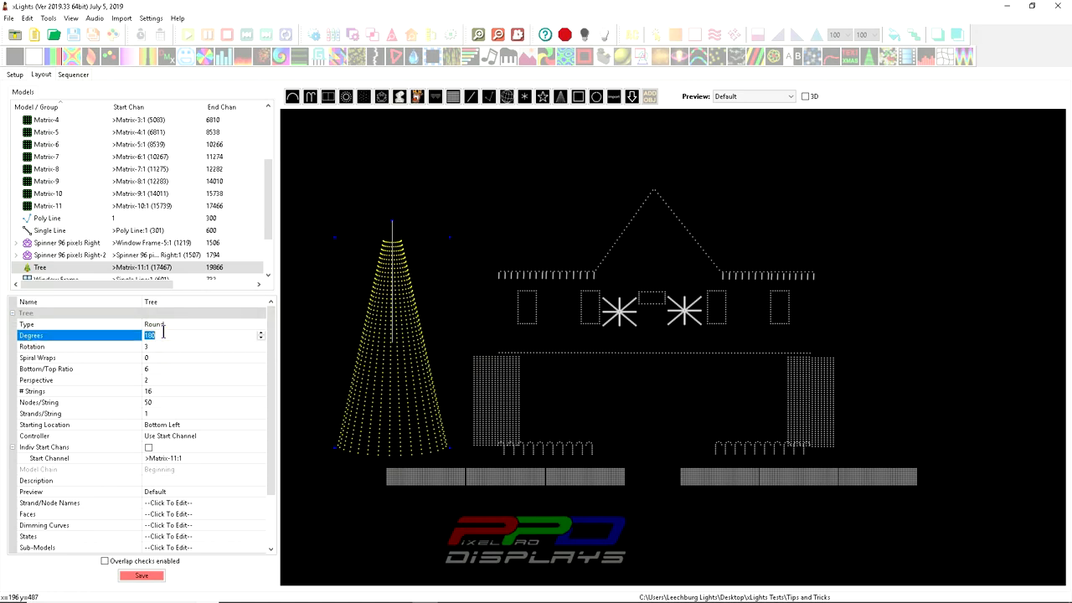
type("2")
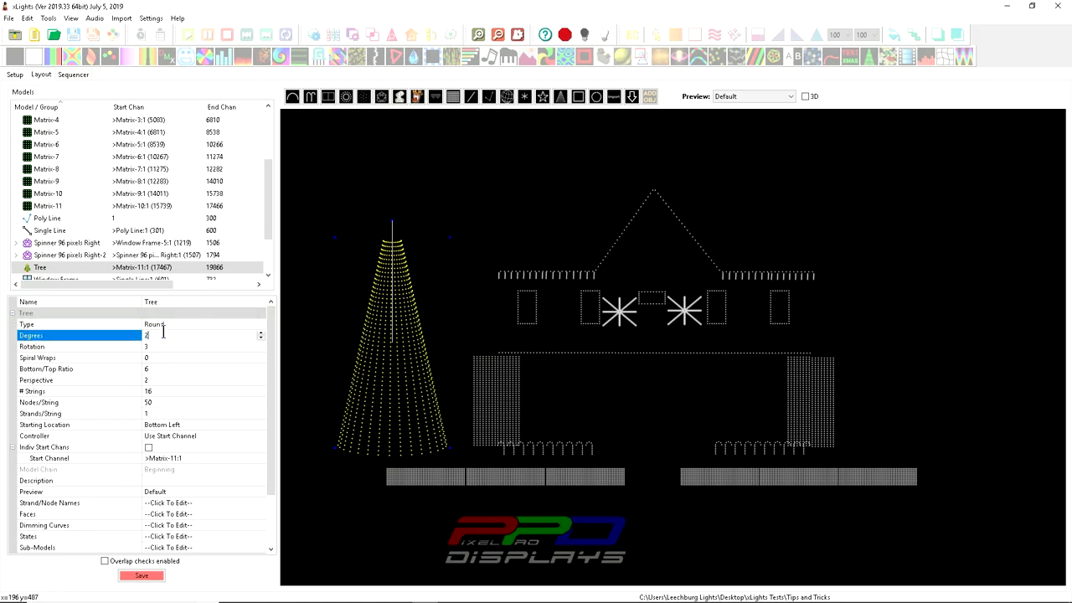
type("20")
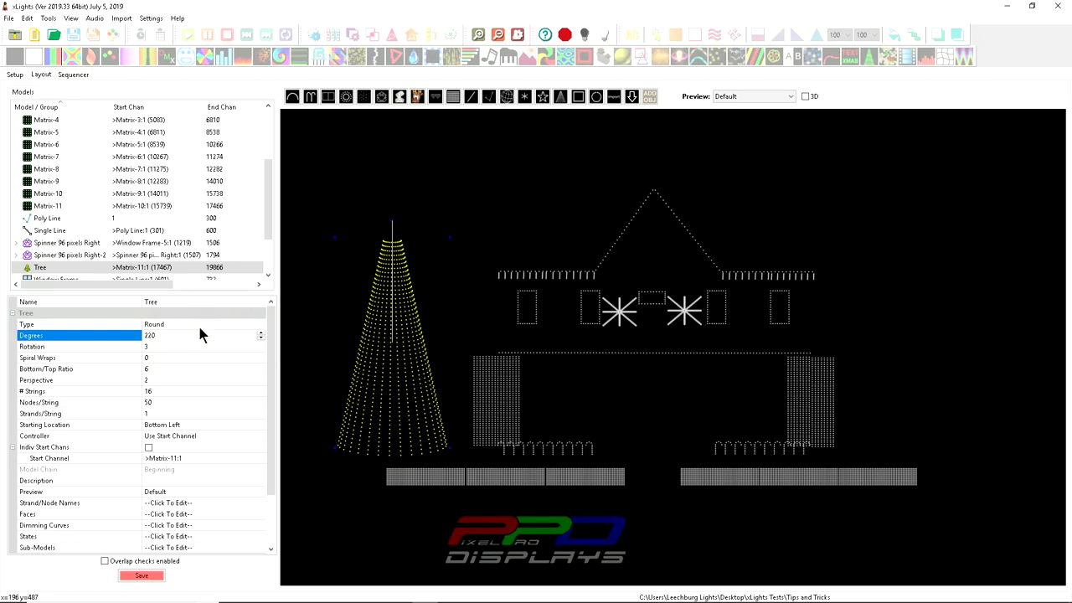
left_click(80, 325)
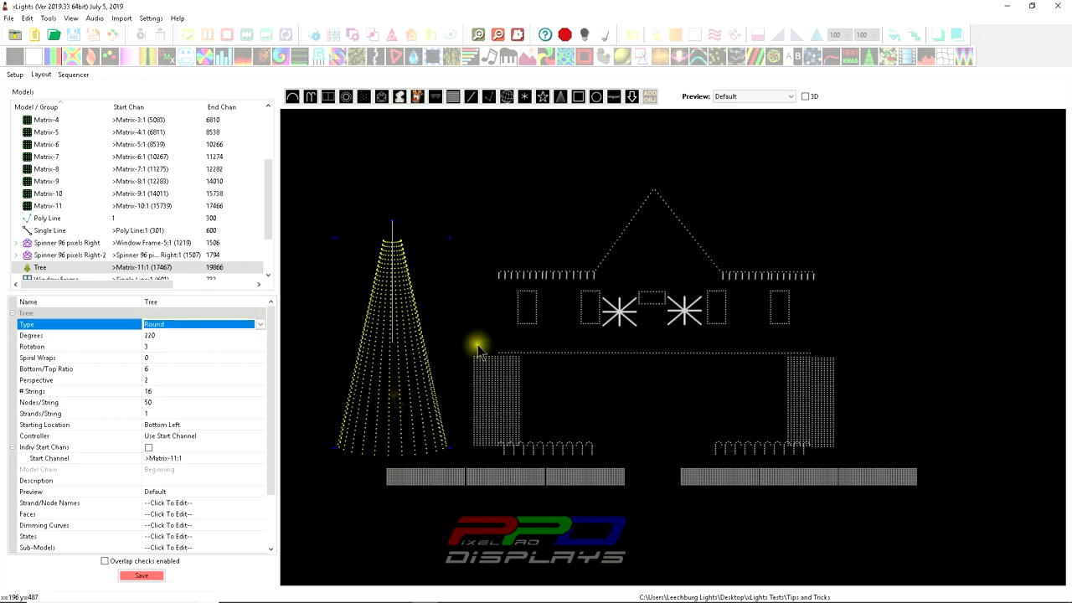
- Orbit the partial tree in the 3D layout preview, then return to the flat view
left_click(804, 96)
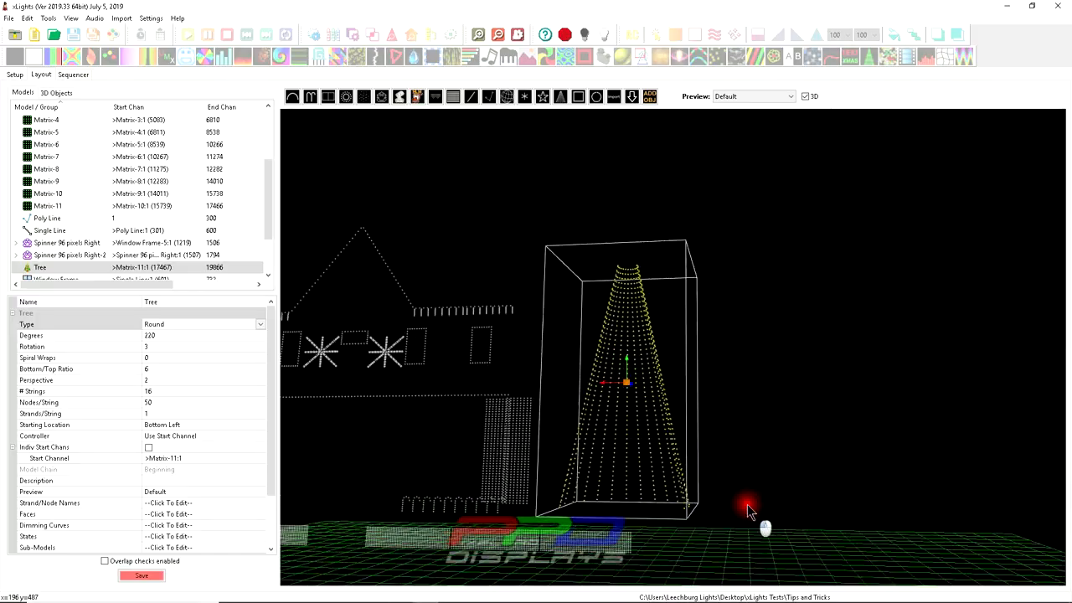
left_click_drag(750, 511, 620, 572)
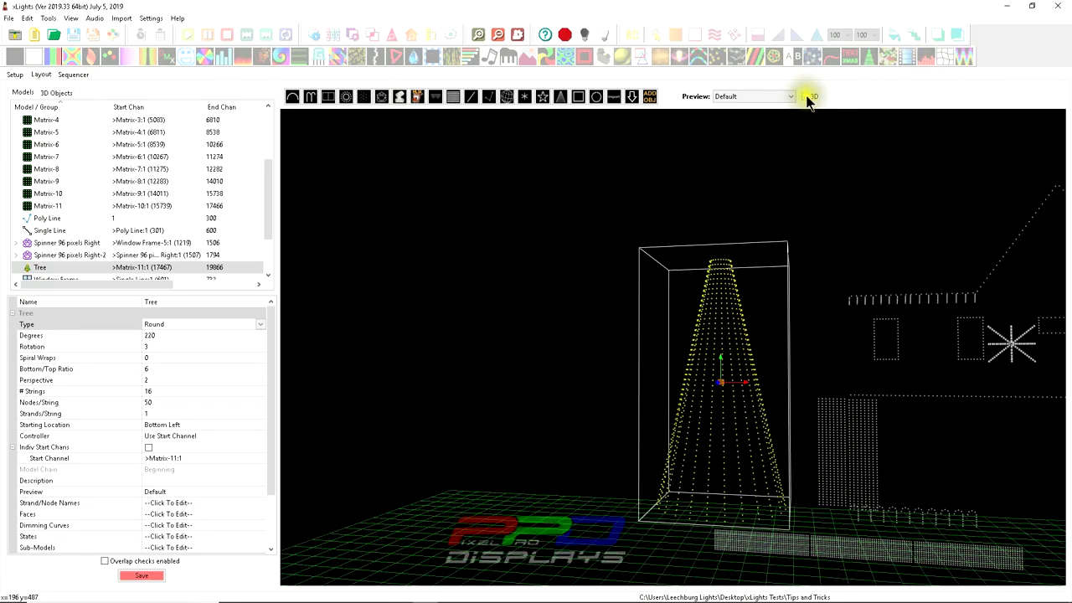
left_click(805, 95)
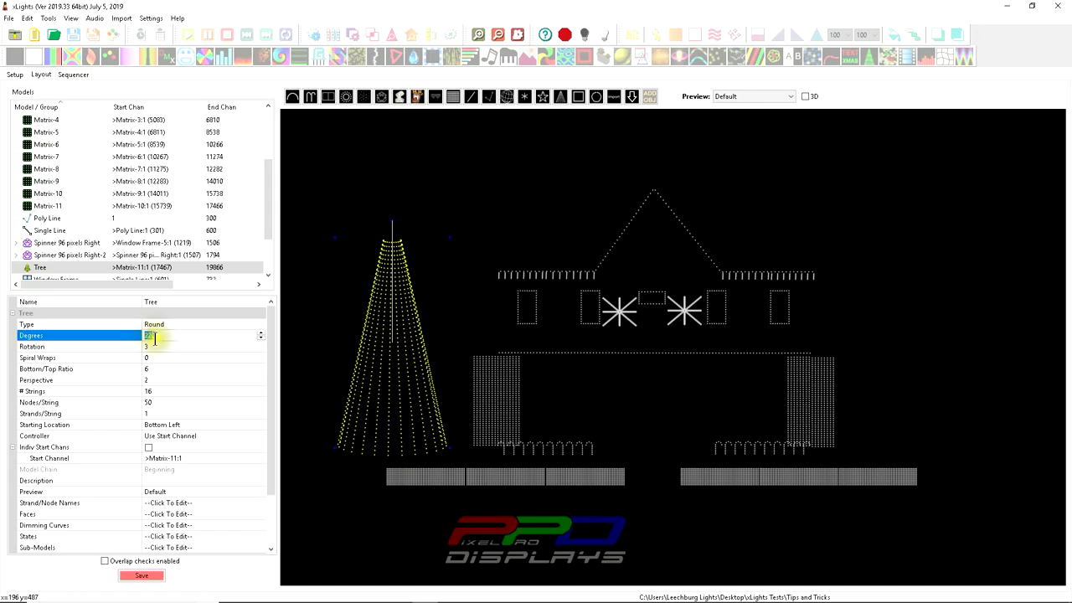
- Set the degrees to 180, then switch the tree type through Flat to Ribbon
type("180")
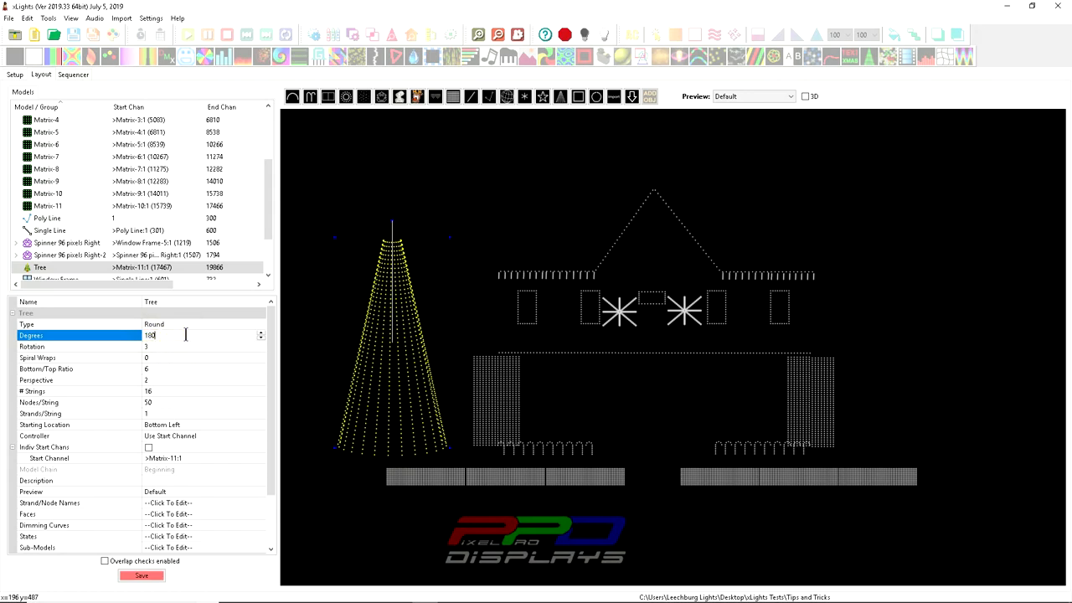
left_click(201, 325)
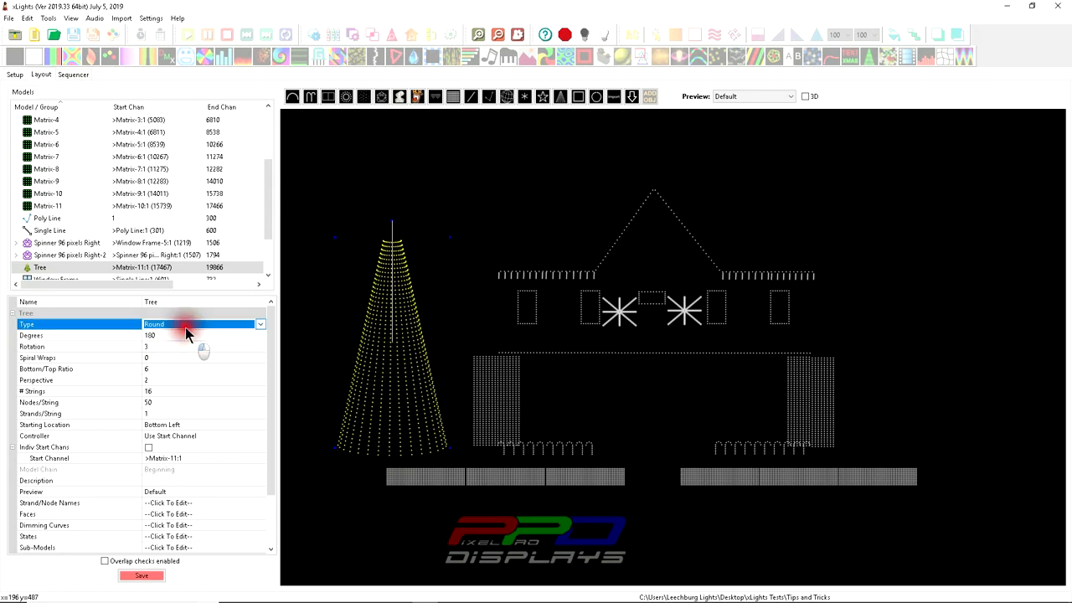
mouse_move(238, 345)
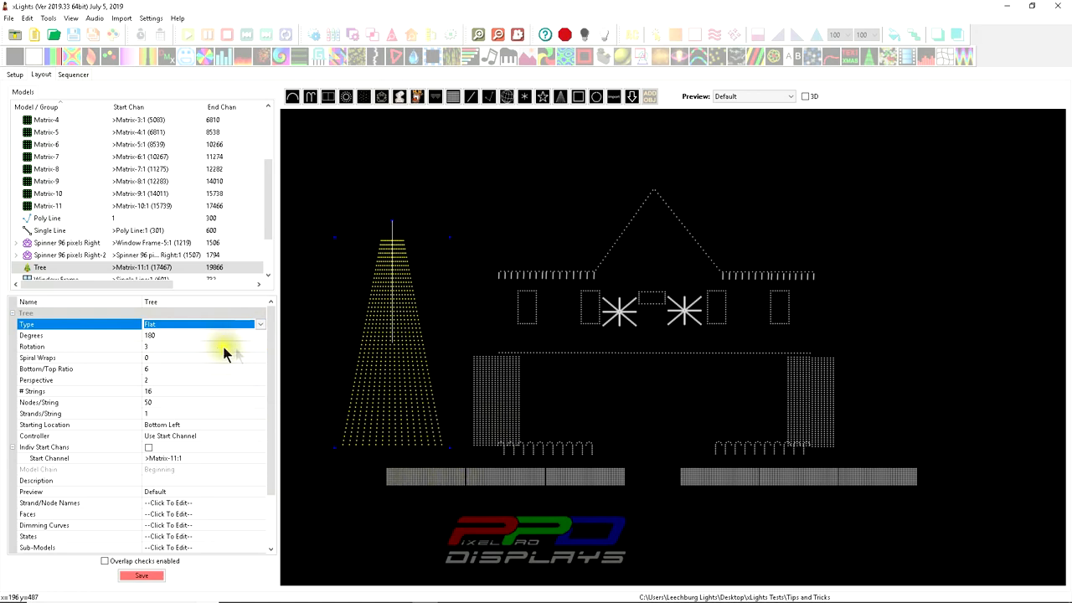
left_click(201, 325)
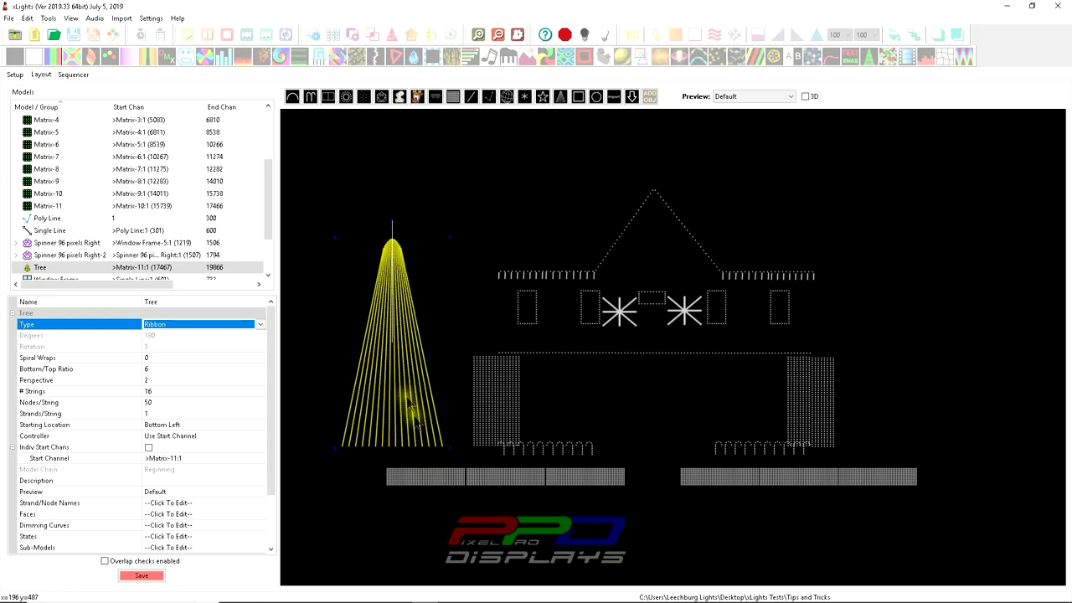
mouse_move(288, 372)
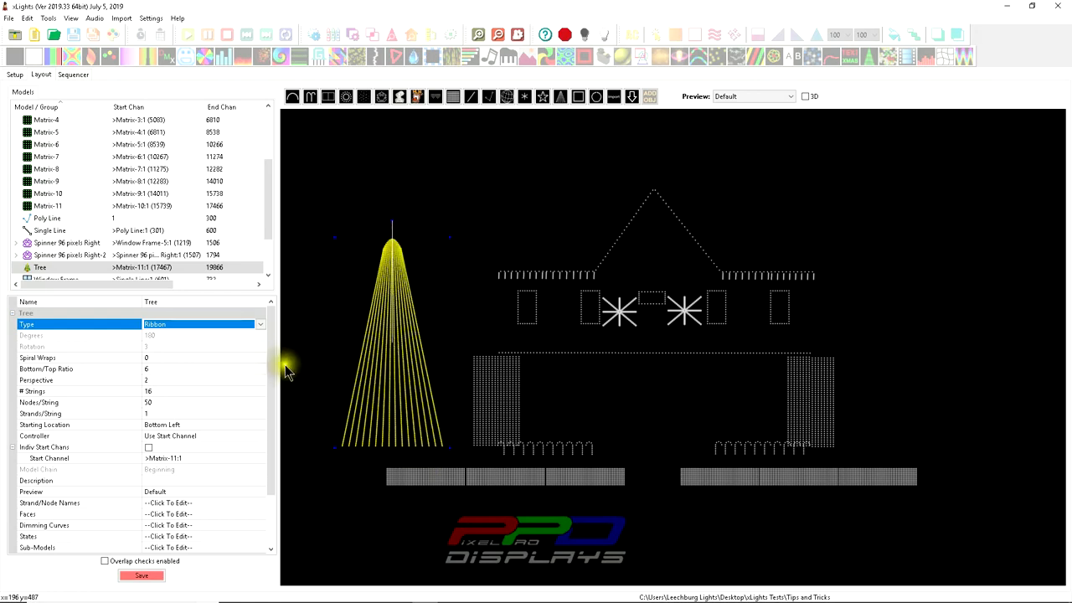
mouse_move(348, 309)
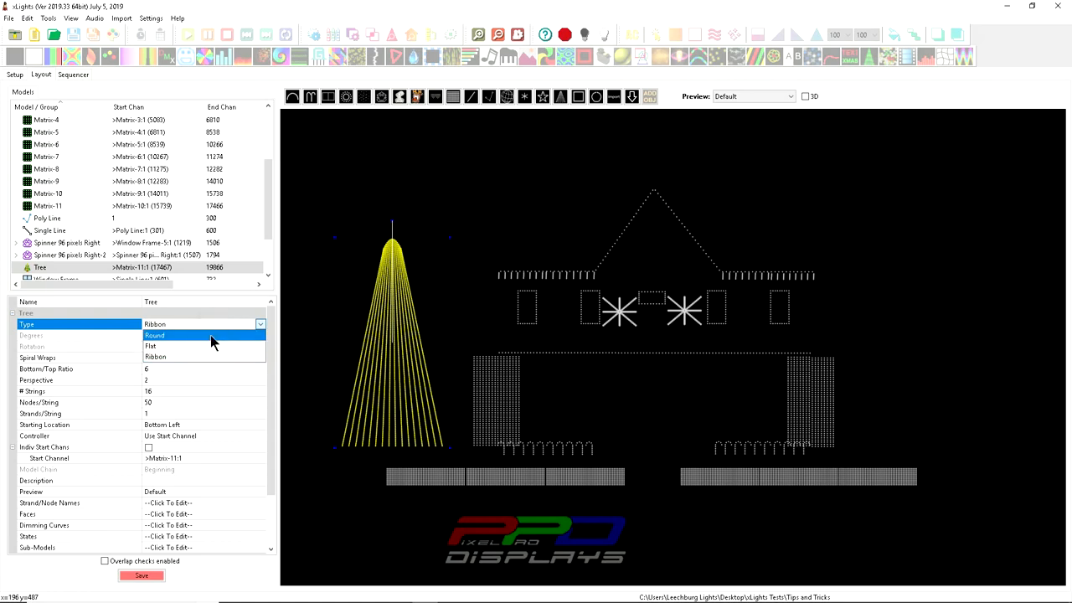
- Switch the tree type back to Round and review the # Strings property
left_click(155, 335)
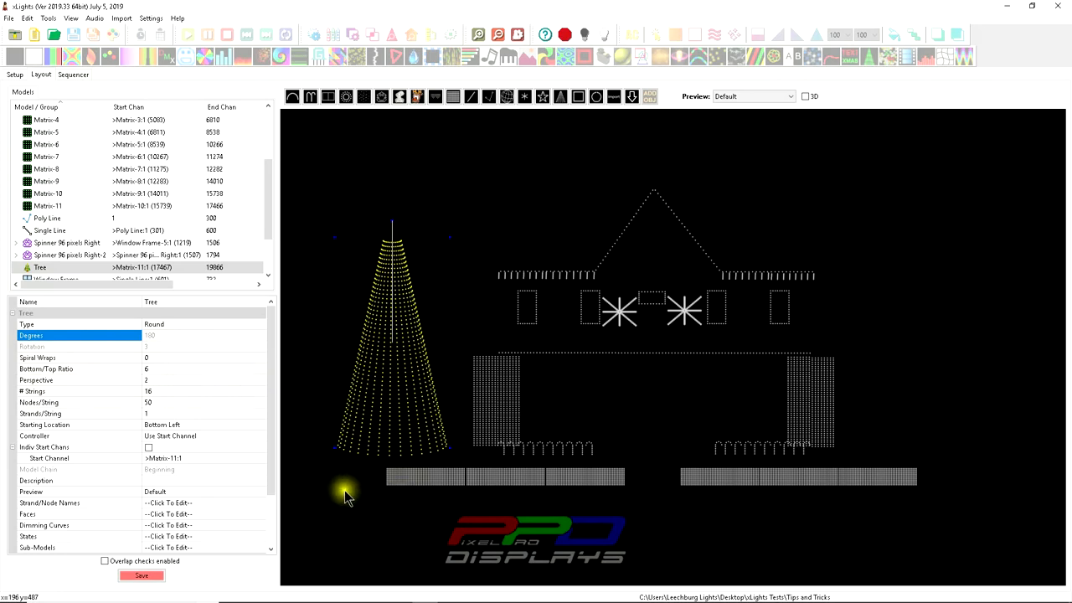
mouse_move(359, 388)
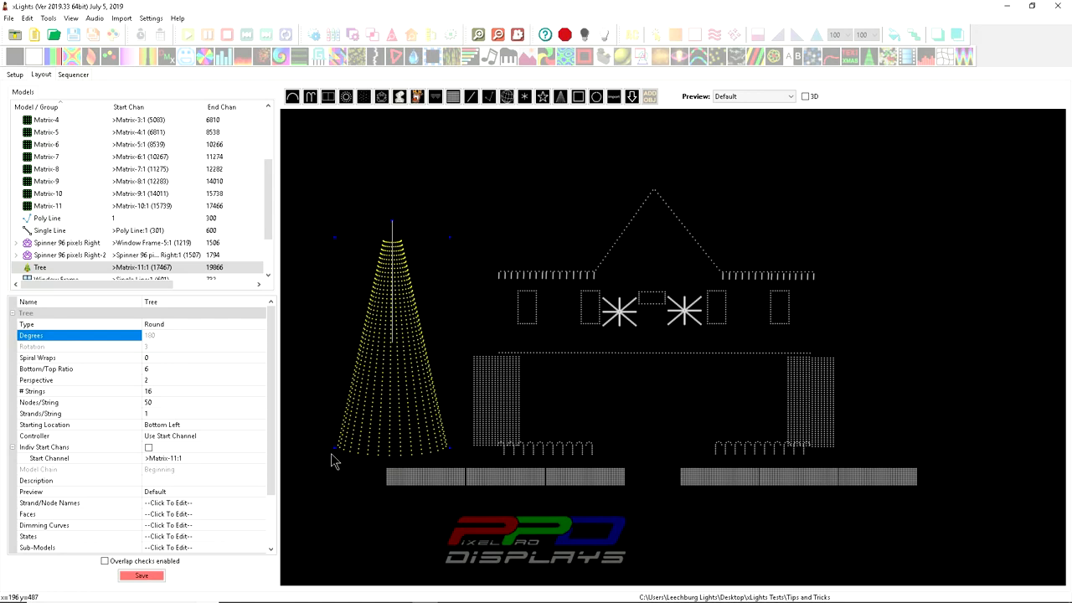
mouse_move(120, 409)
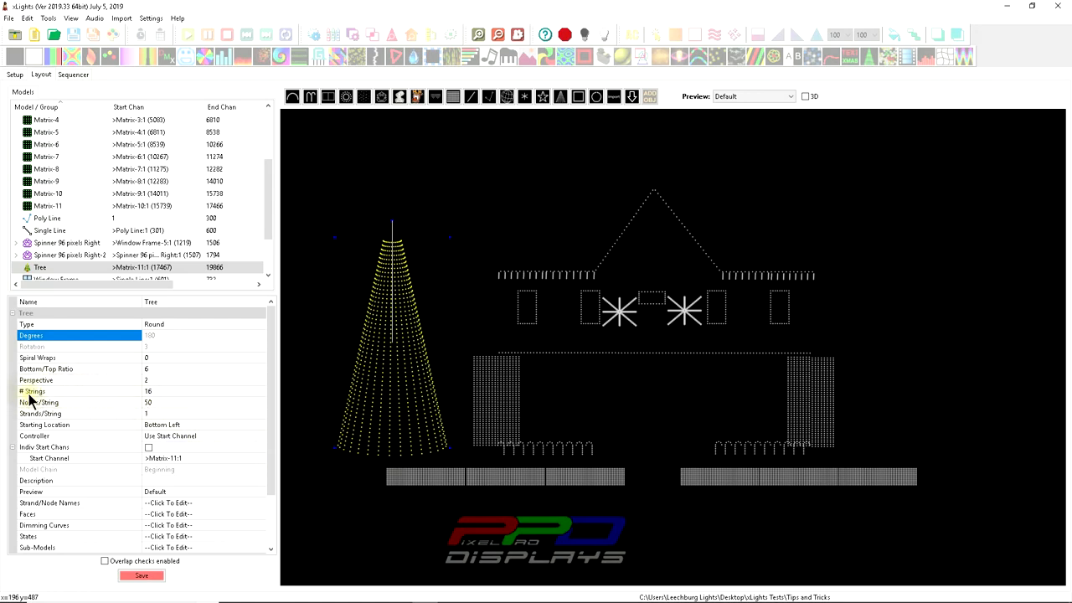
left_click(154, 392)
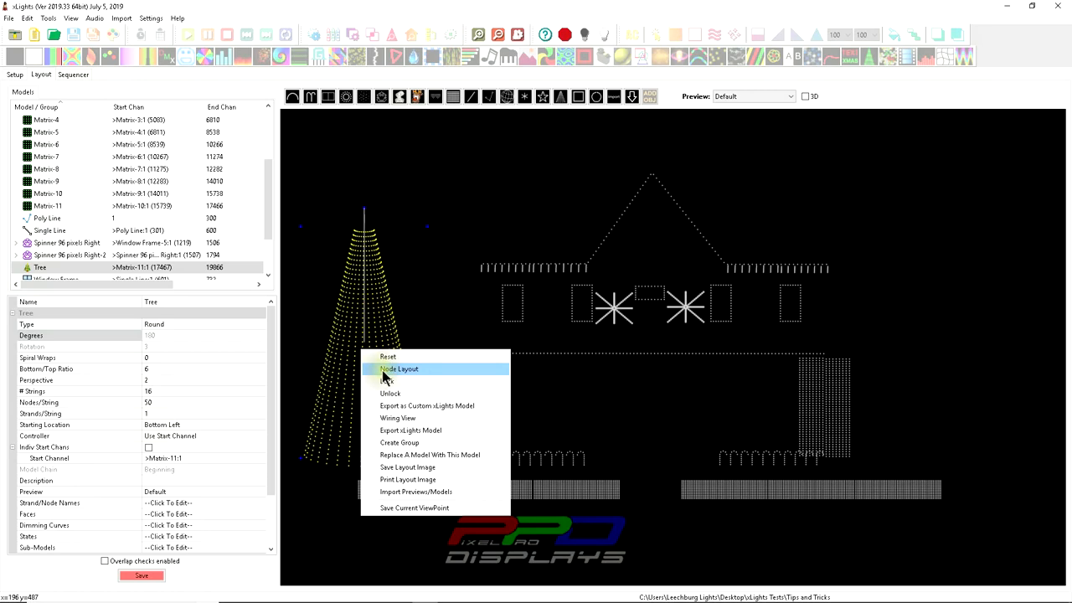
- Bring up the Tree's Node Layout grid and scroll down through the node numbering
left_click(399, 368)
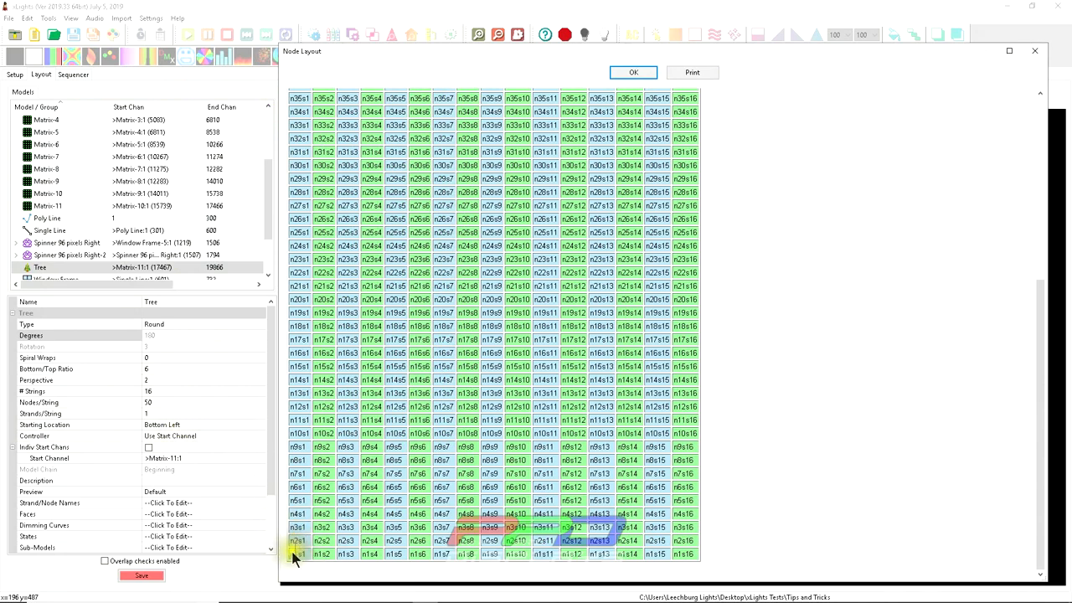
mouse_move(707, 555)
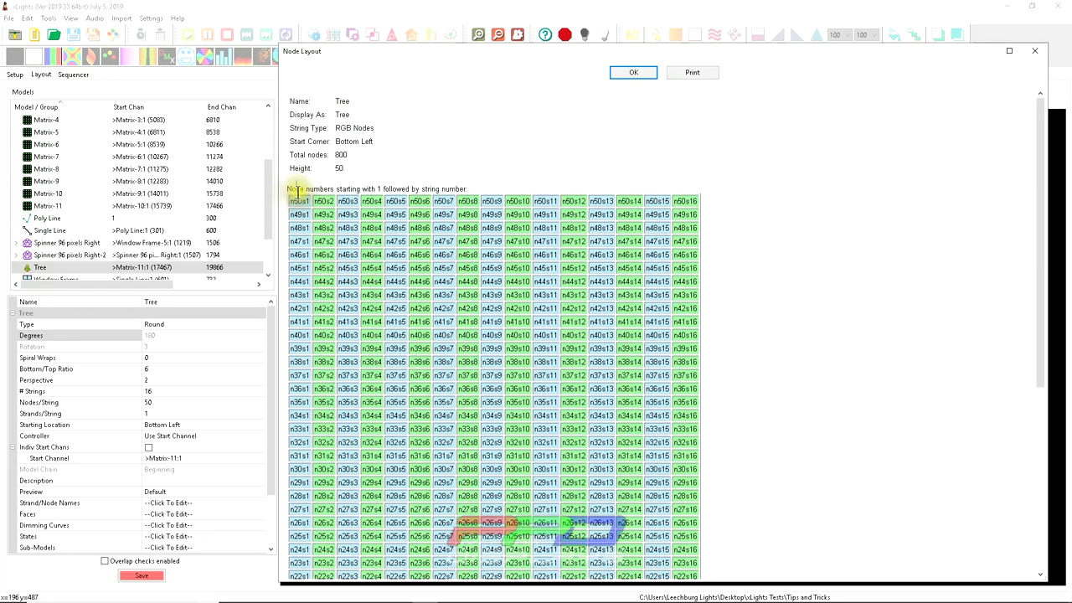
mouse_move(687, 201)
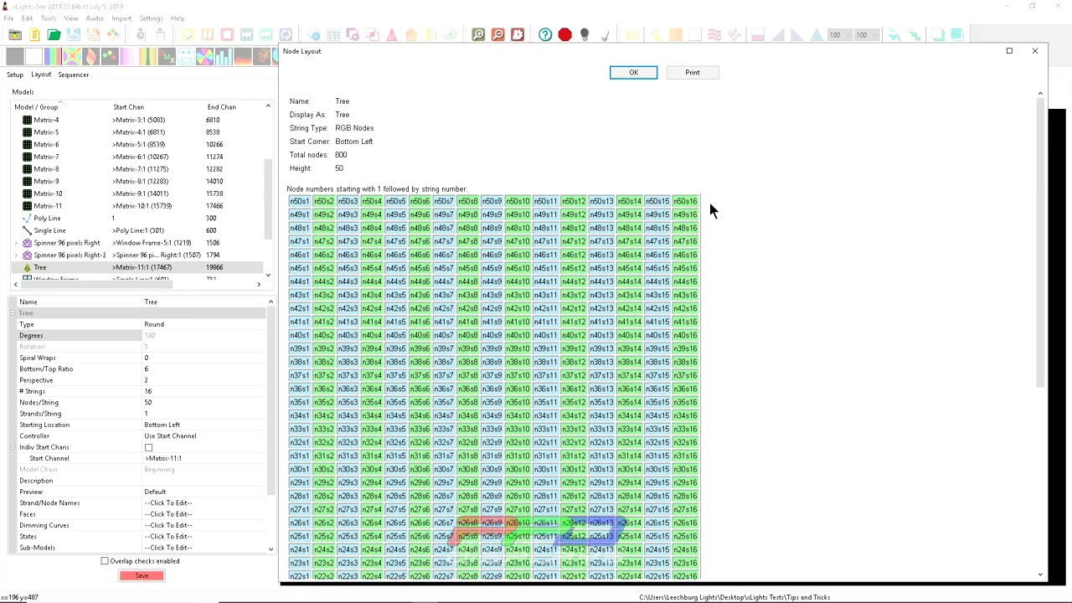
mouse_move(534, 255)
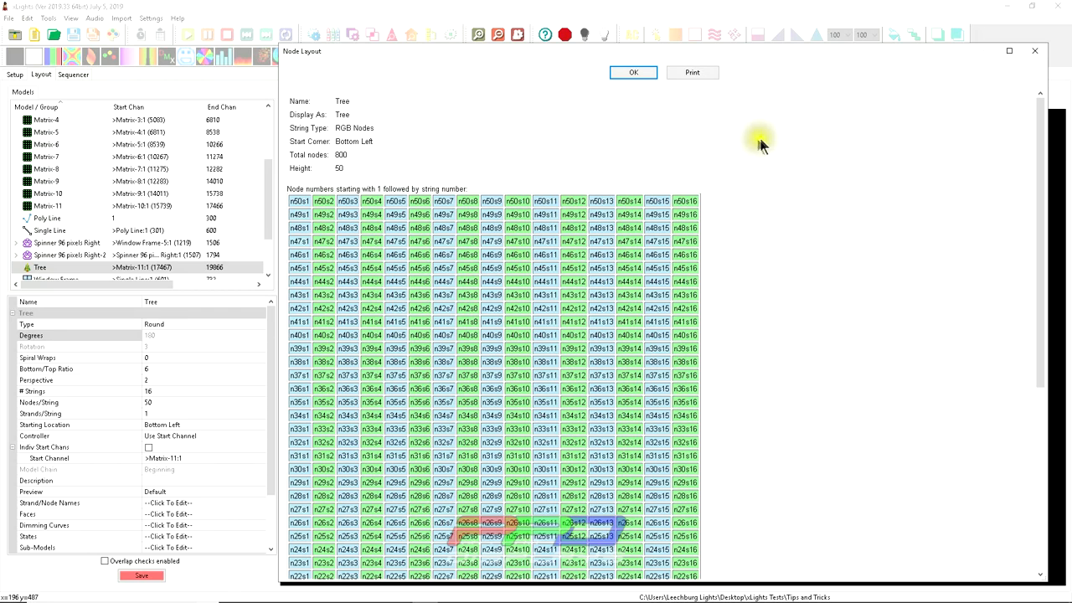
mouse_move(740, 221)
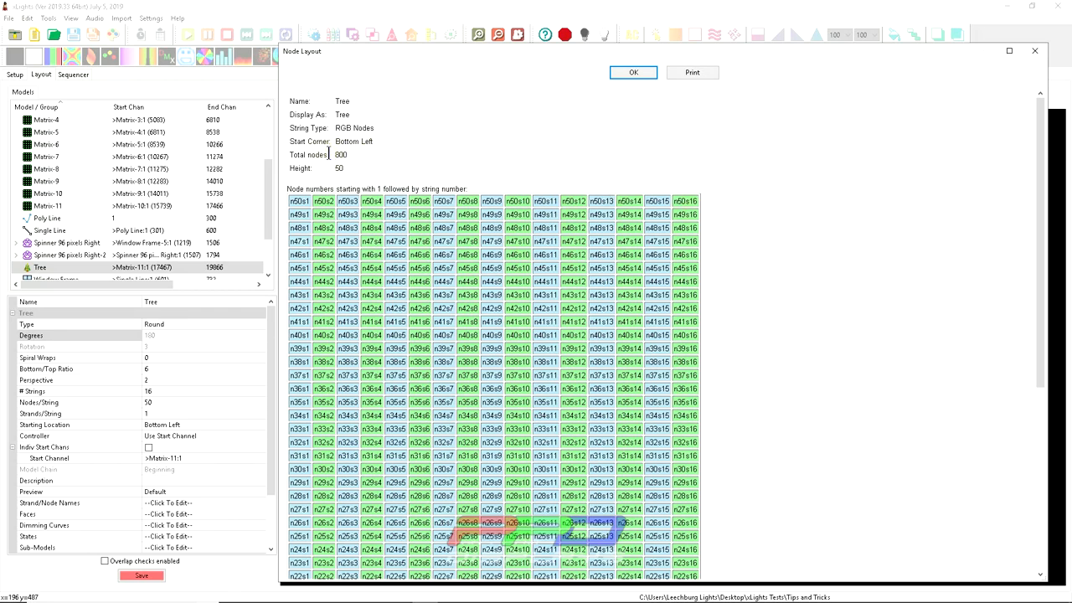
left_click(327, 100)
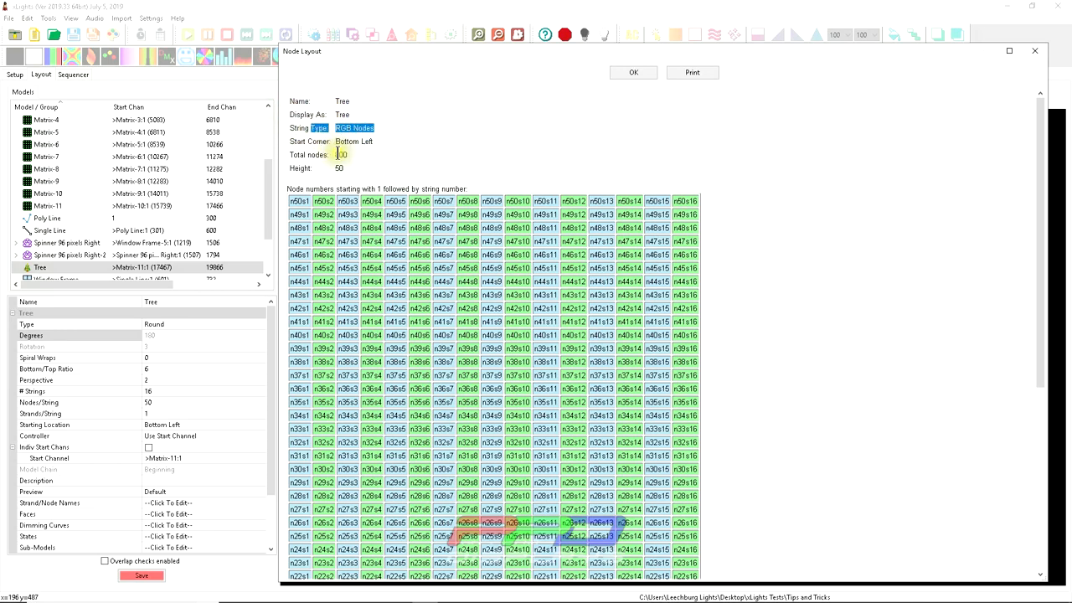
left_click(338, 154)
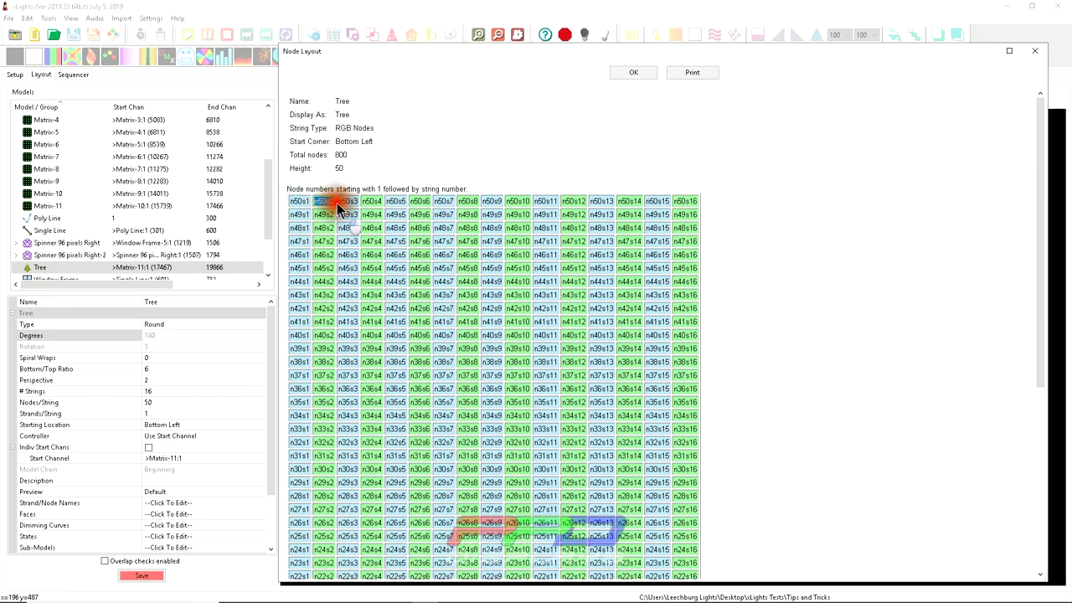
scroll("down", 3)
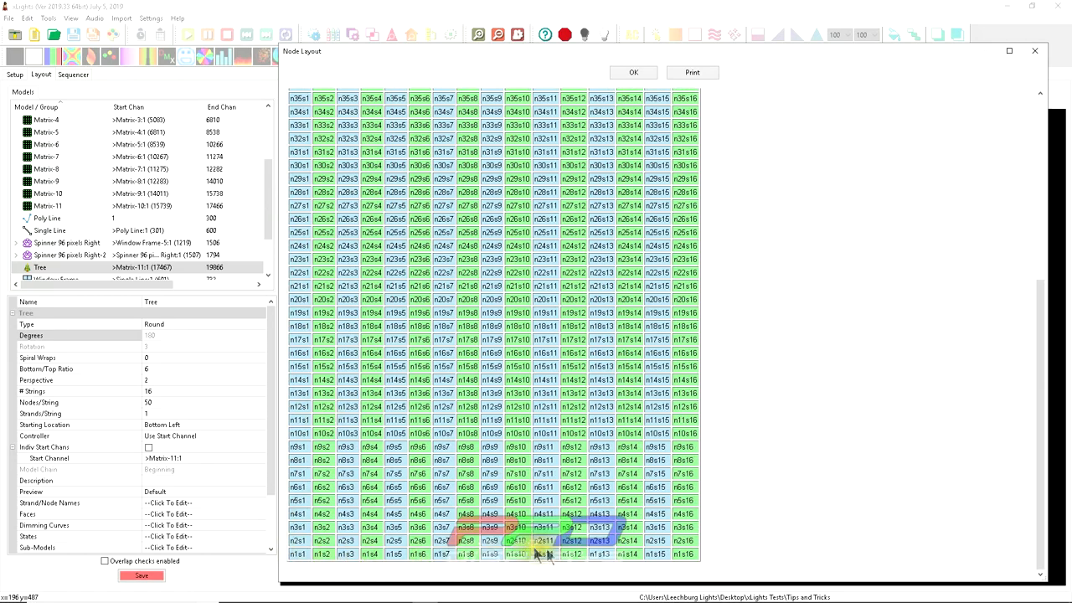
scroll("down", 3)
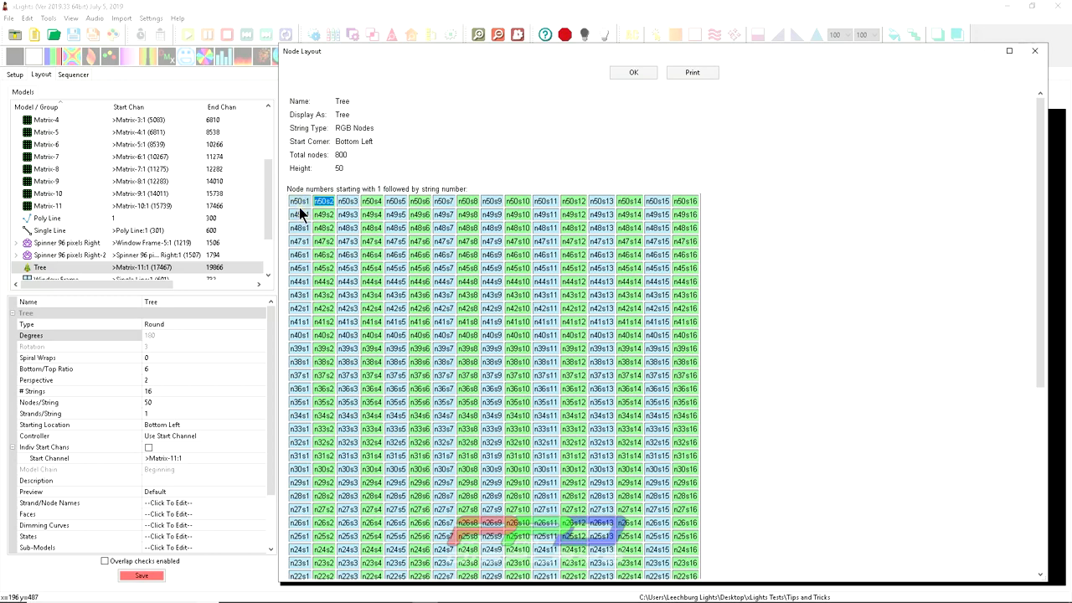
scroll("down", 3)
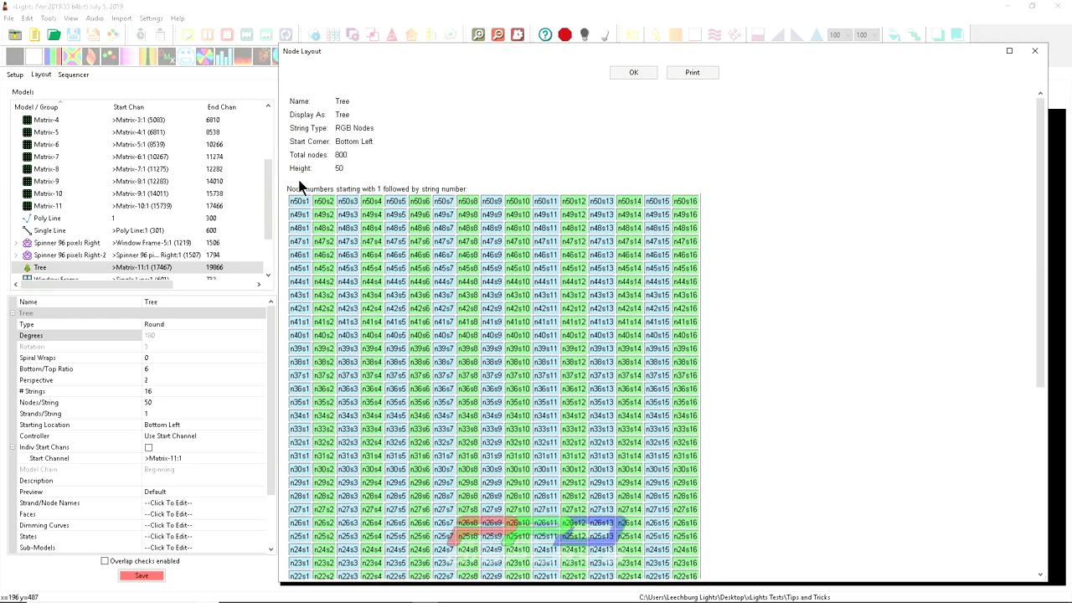
- Highlight node cells to trace a string's path end to end, then close the node layout
left_click(299, 214)
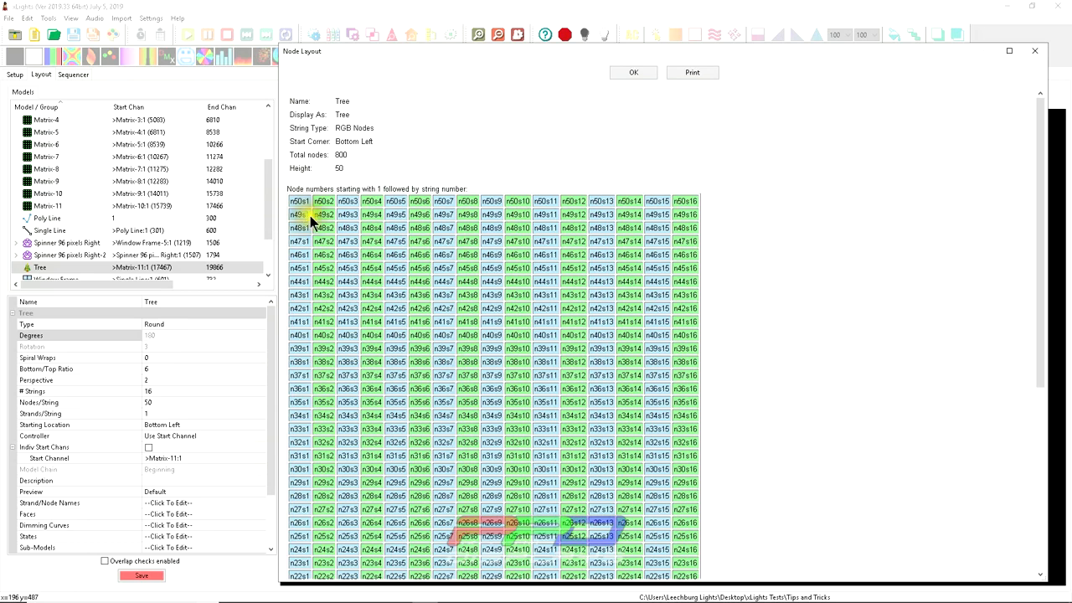
left_click(298, 214)
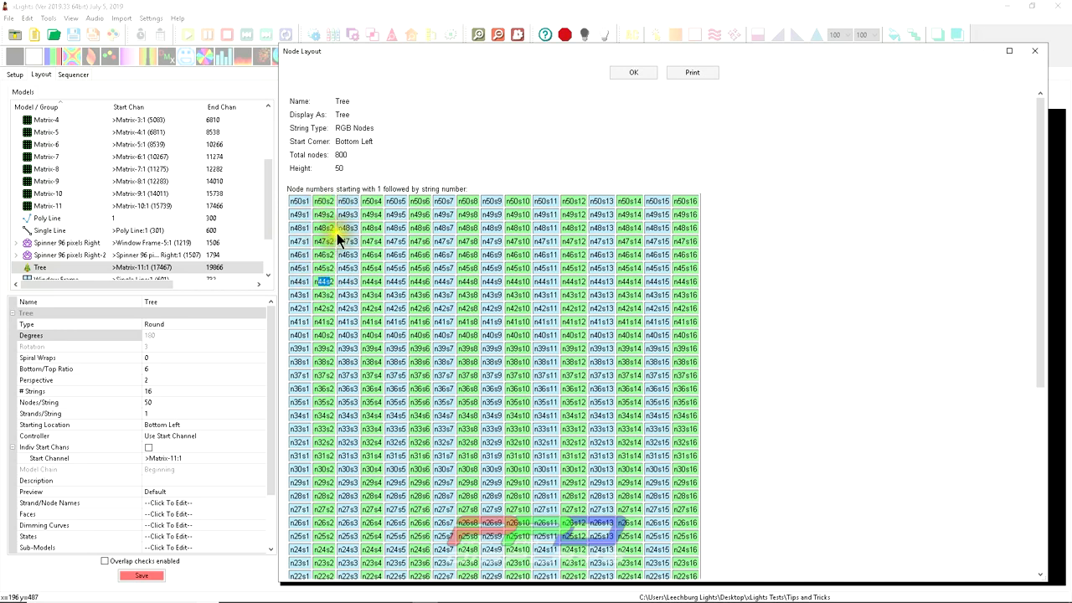
left_click(325, 241)
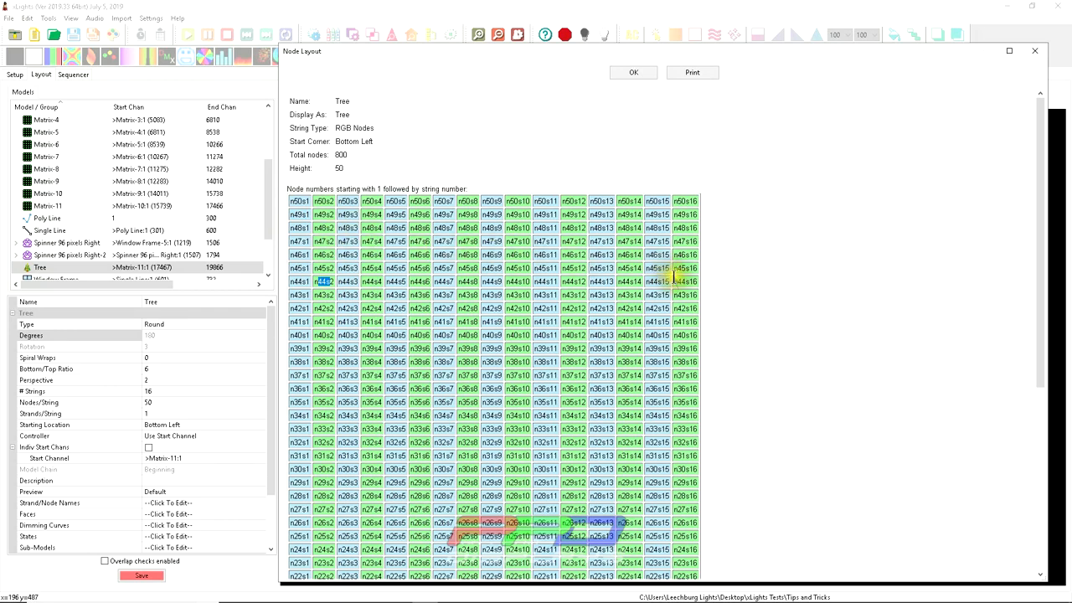
left_click(683, 281)
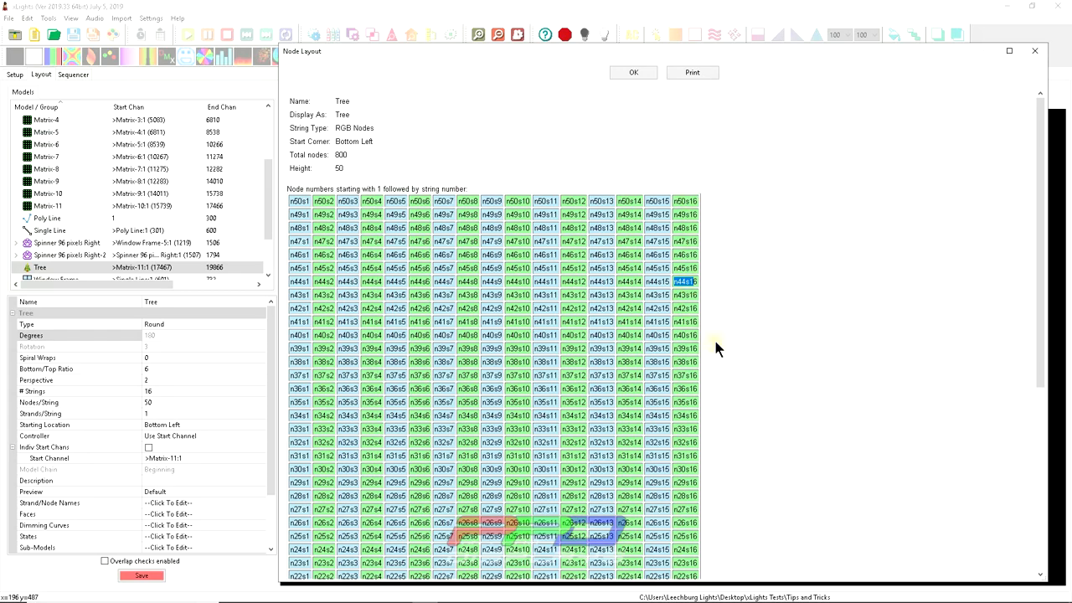
scroll("down", 3)
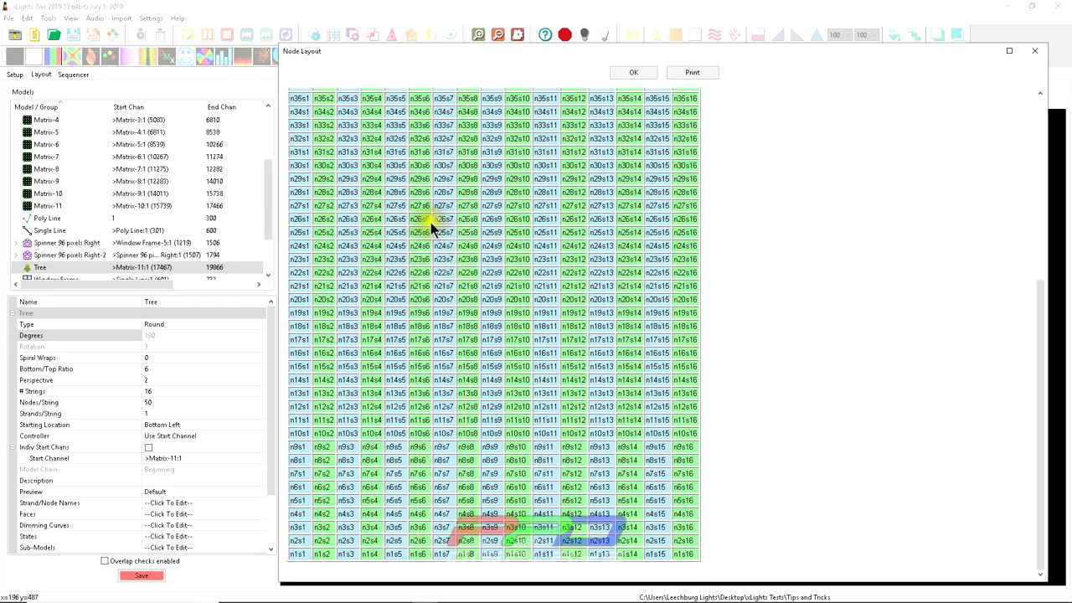
left_click(633, 72)
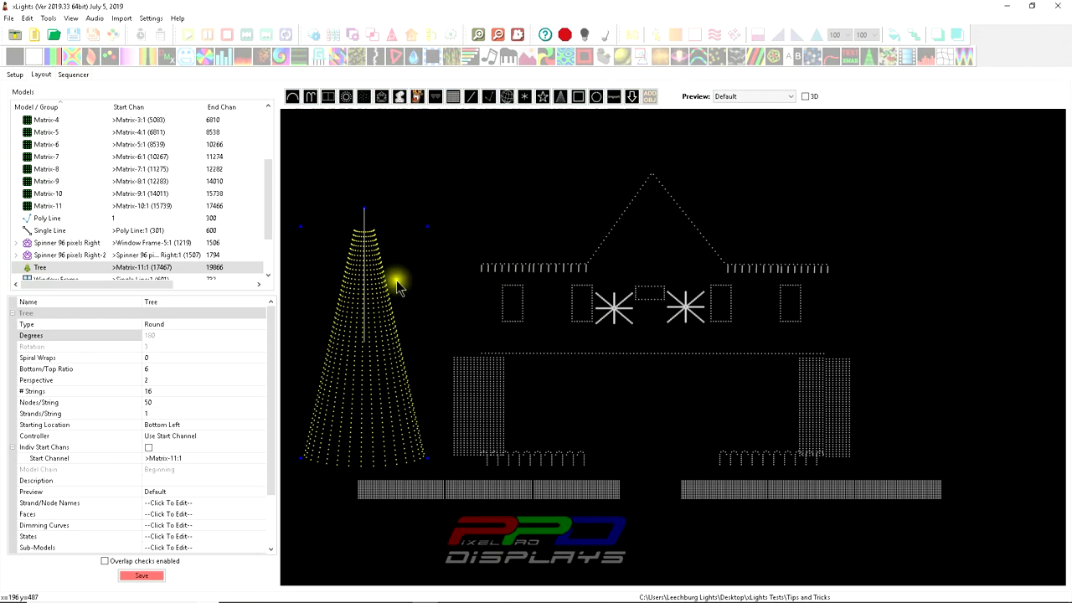
mouse_move(375, 375)
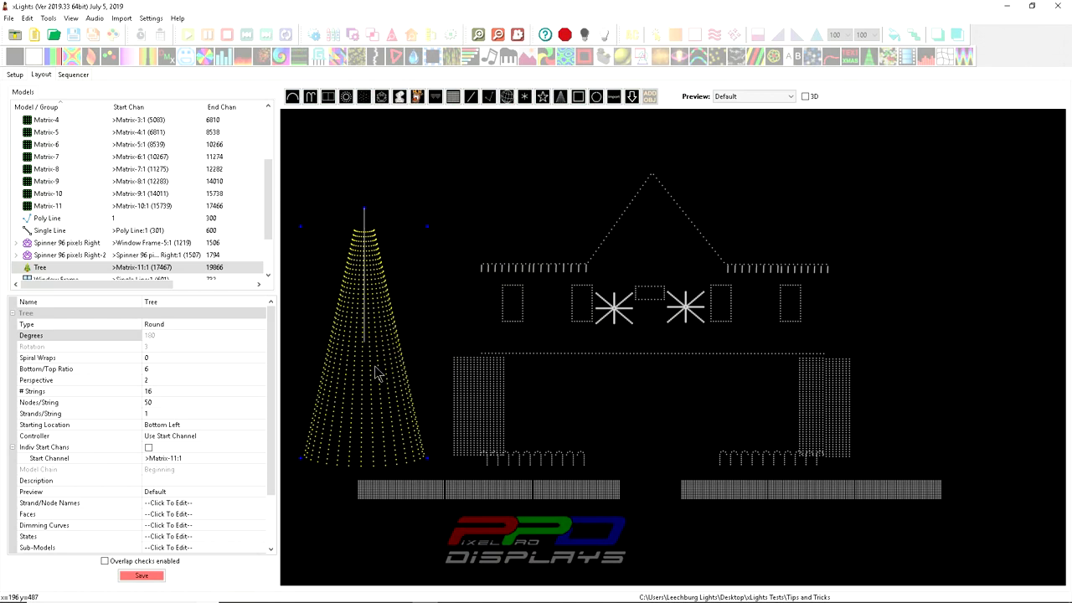
mouse_move(349, 338)
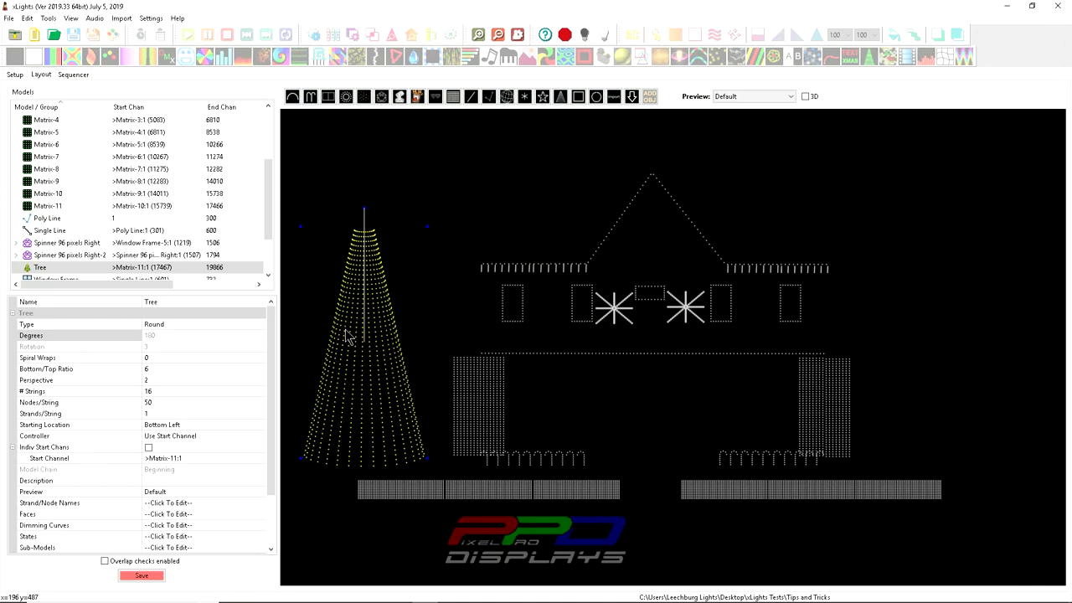
mouse_move(362, 382)
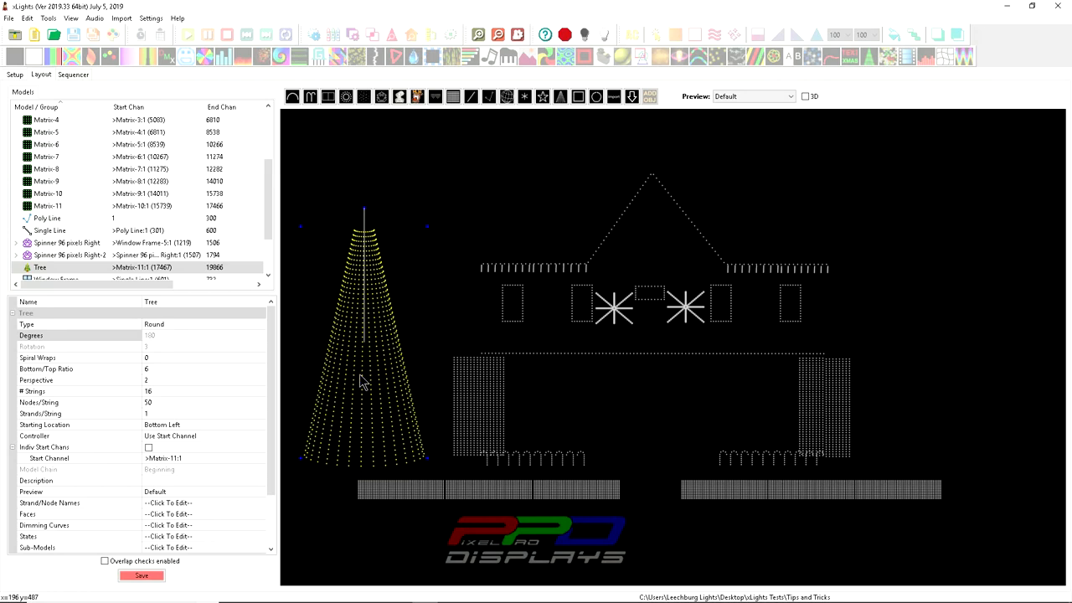
mouse_move(359, 382)
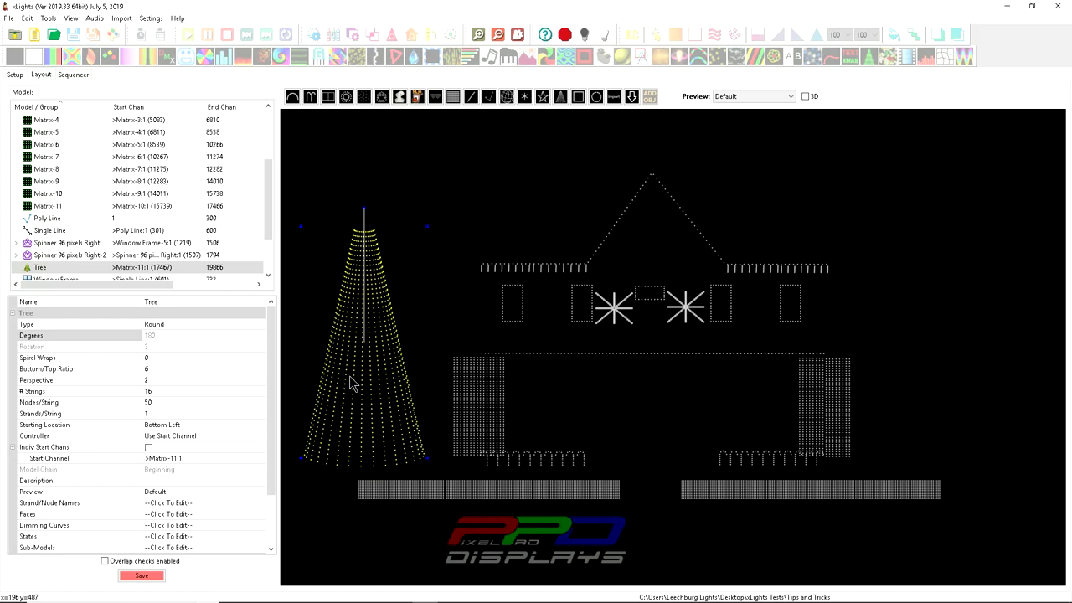
mouse_move(343, 268)
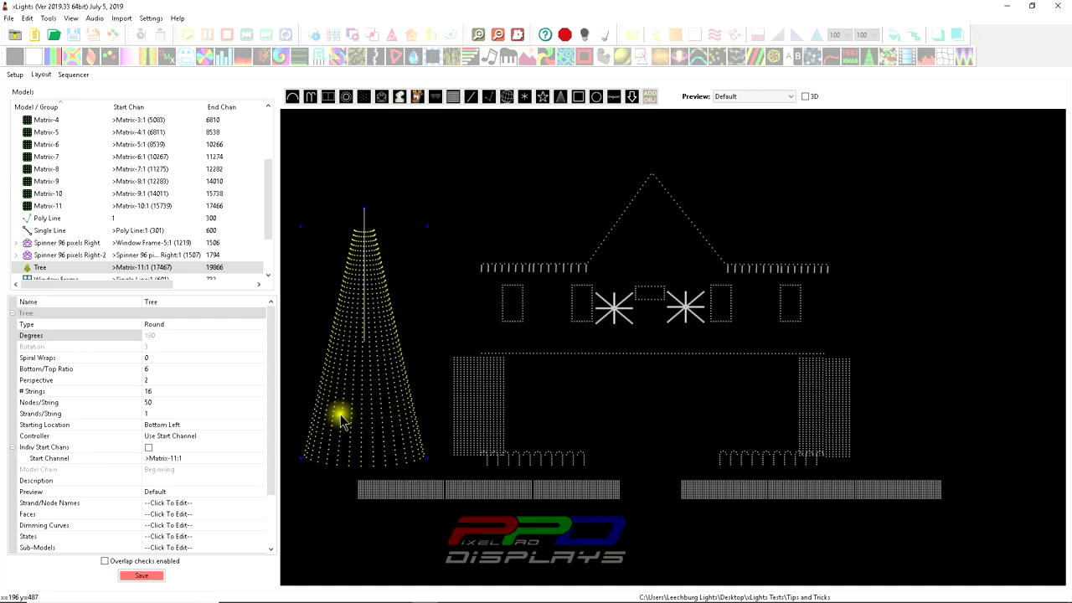
mouse_move(355, 415)
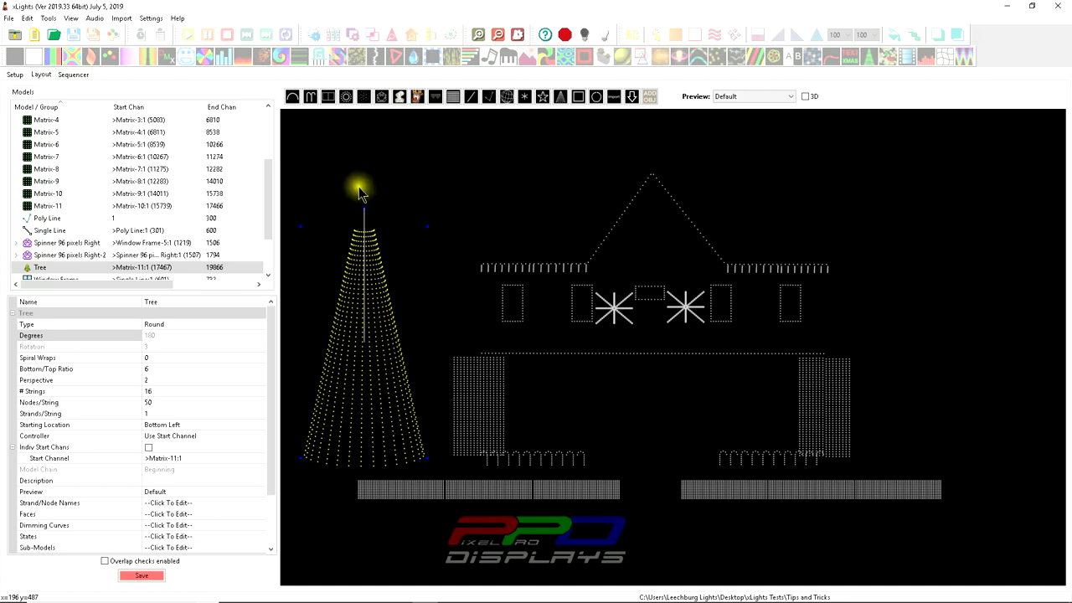
mouse_move(429, 444)
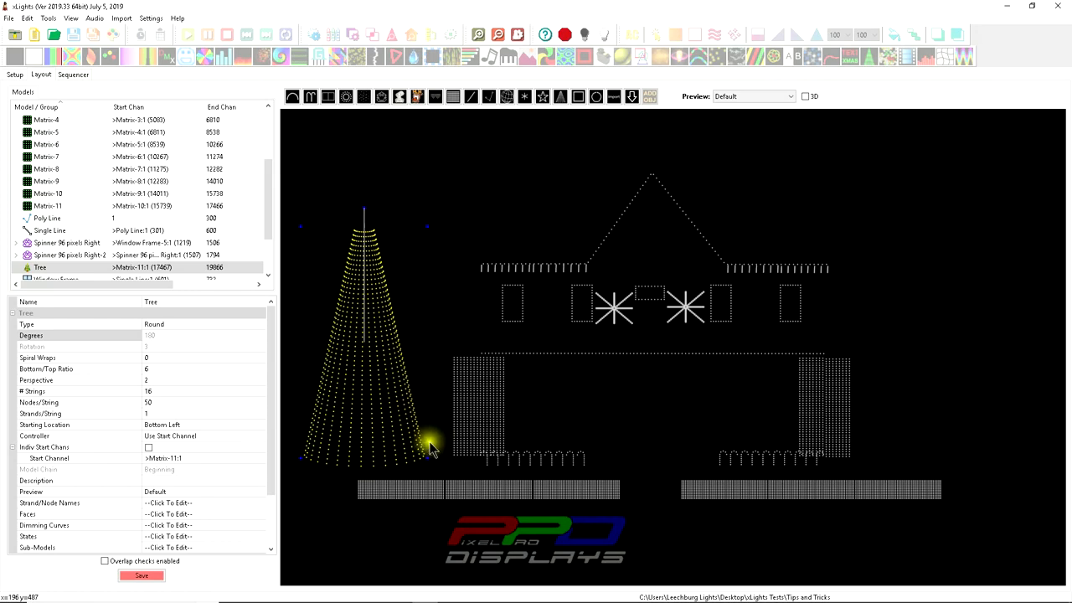
mouse_move(428, 449)
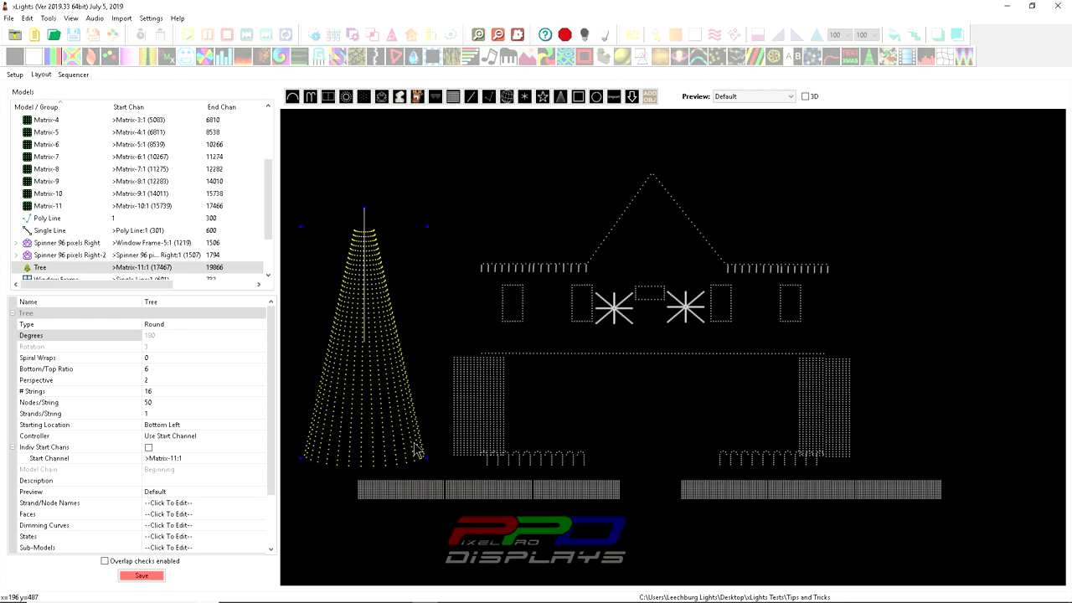
- Select the Tree model and begin editing its Nodes/String property
left_click(395, 439)
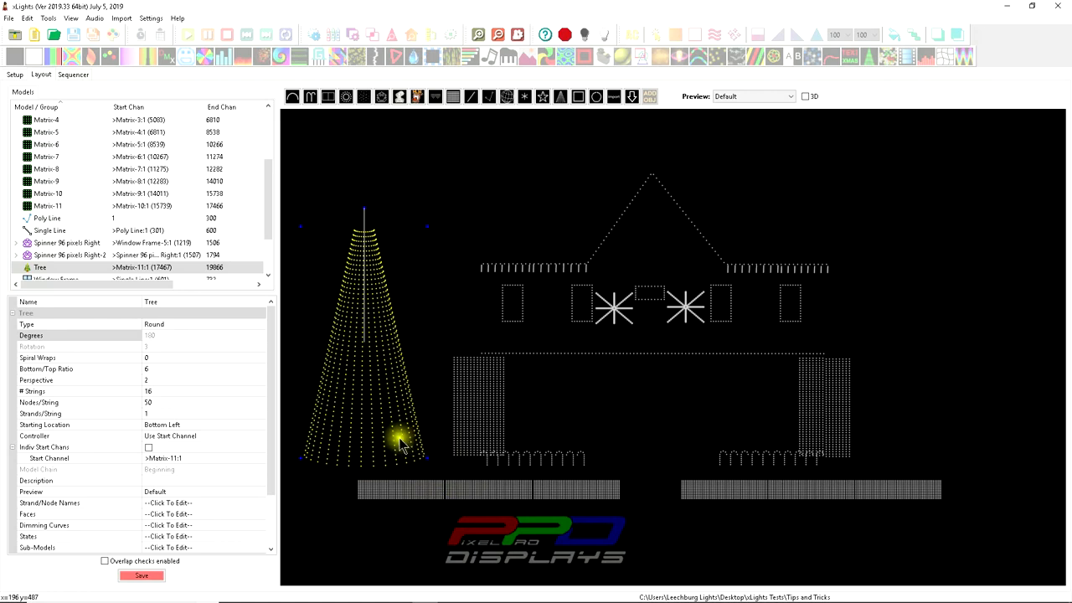
mouse_move(385, 456)
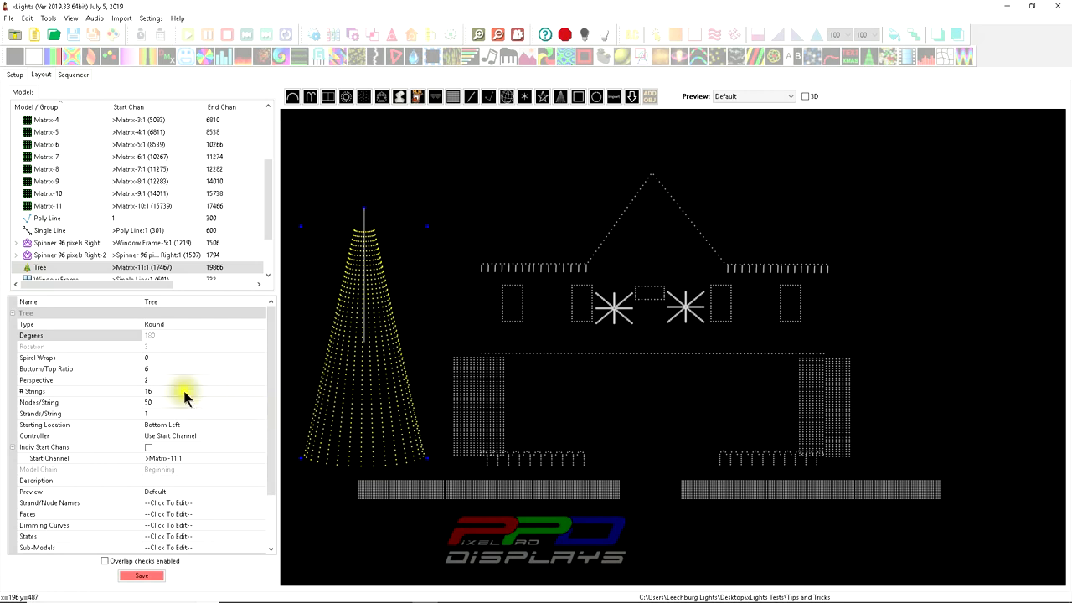
left_click(201, 402)
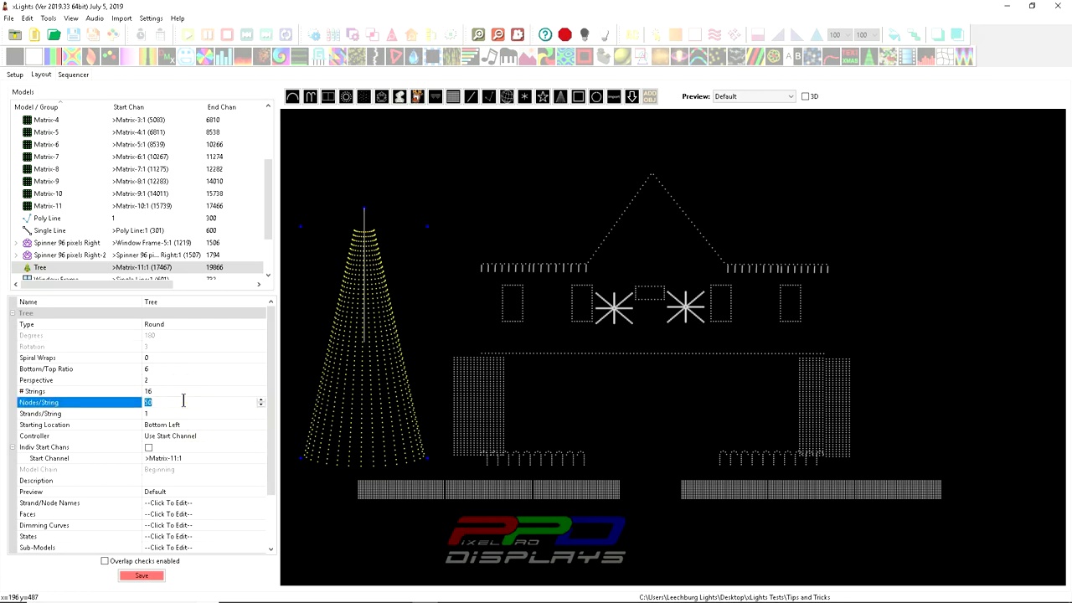
mouse_move(332, 398)
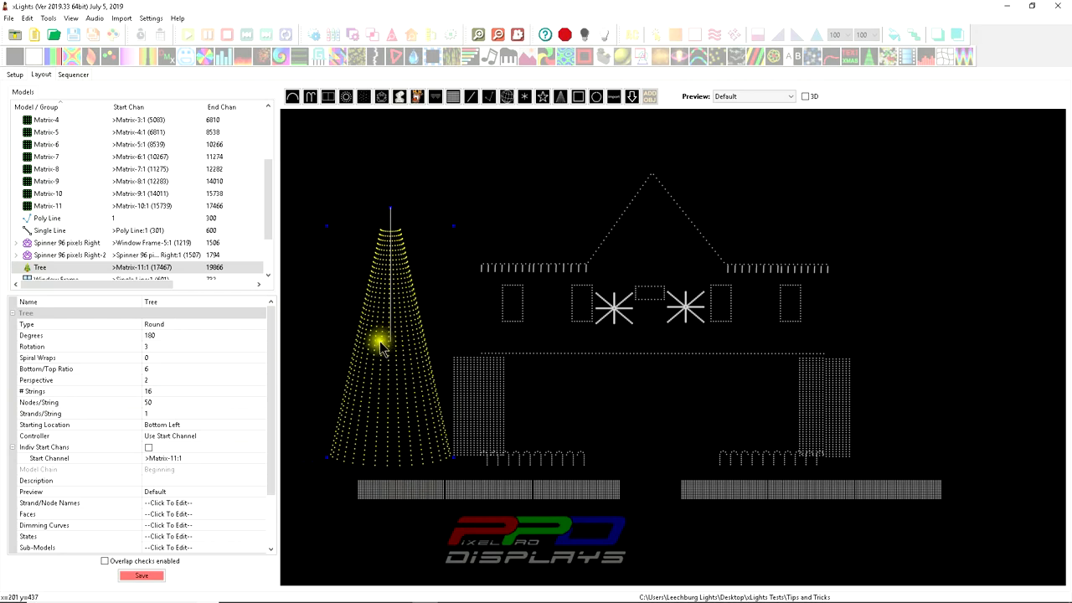
- Set # Strings to 16 and Nodes/String to 100, then move on to Strands/String for folding
left_click_drag(389, 338, 369, 338)
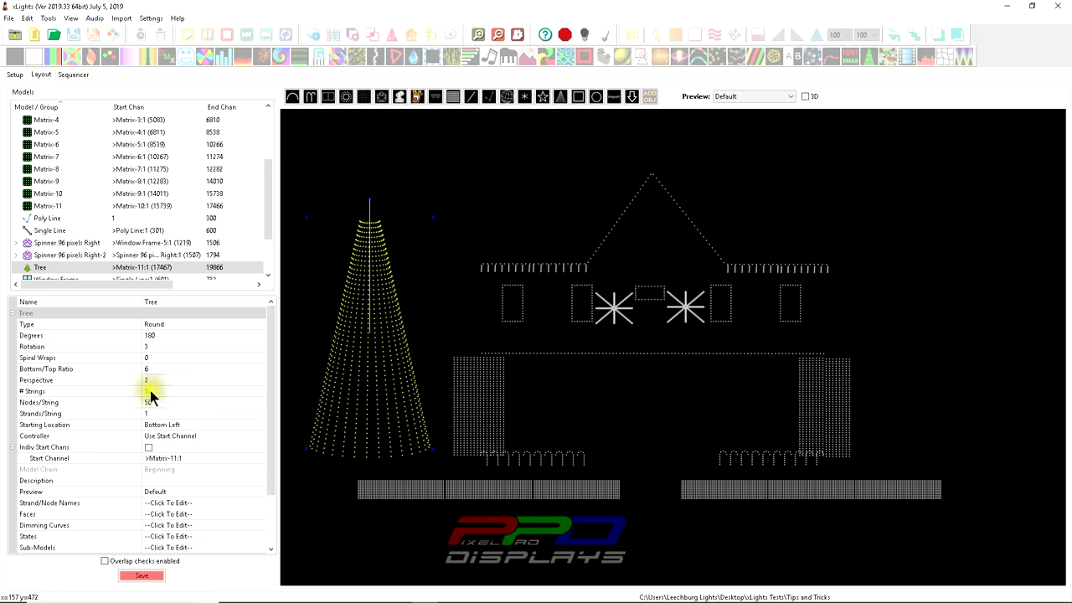
type("16")
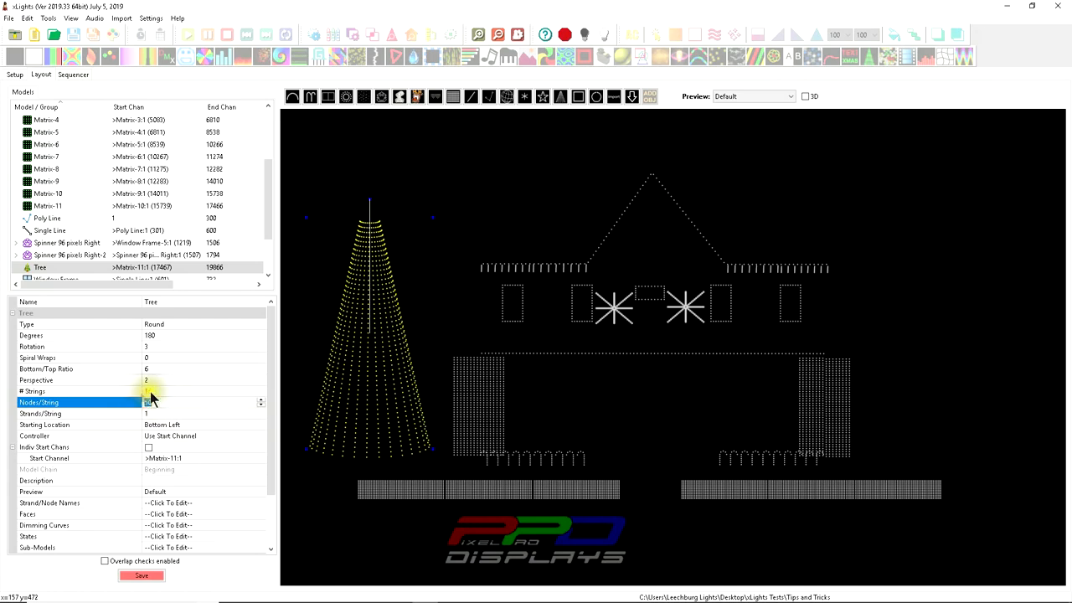
left_click(75, 391)
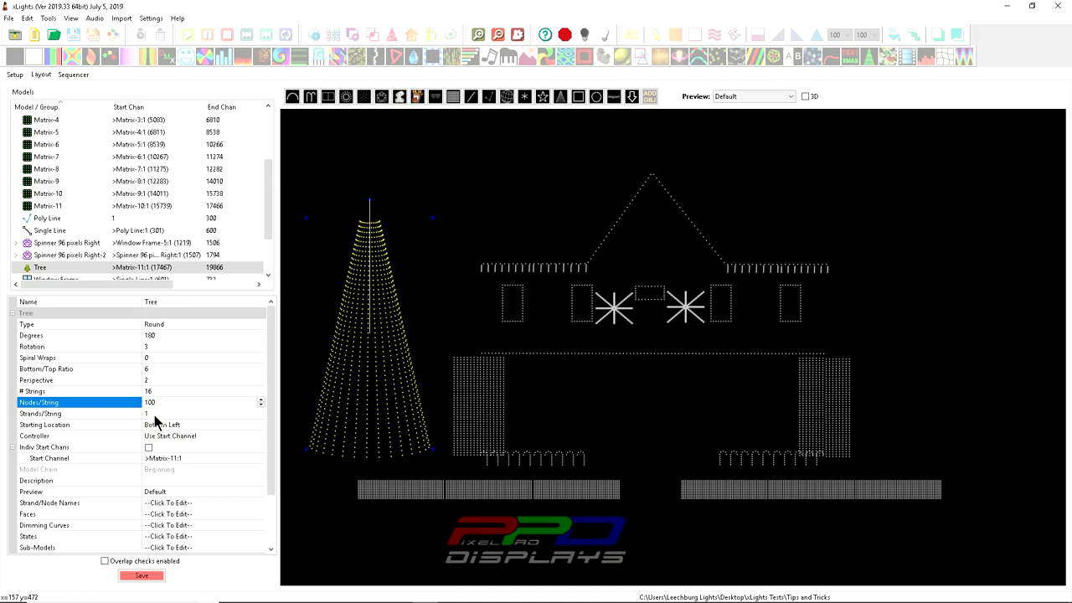
left_click(80, 412)
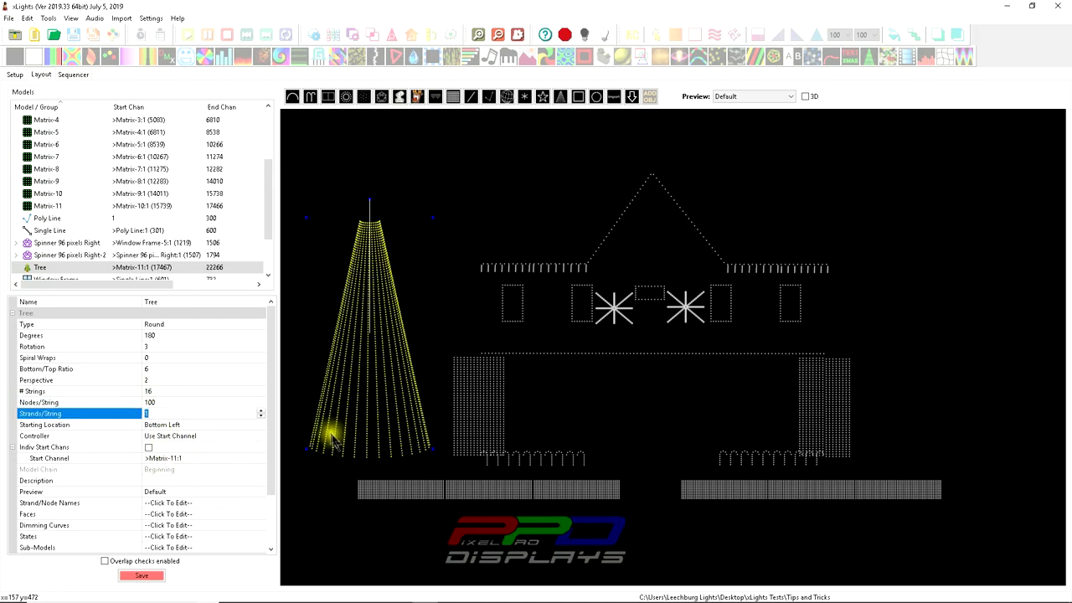
mouse_move(316, 466)
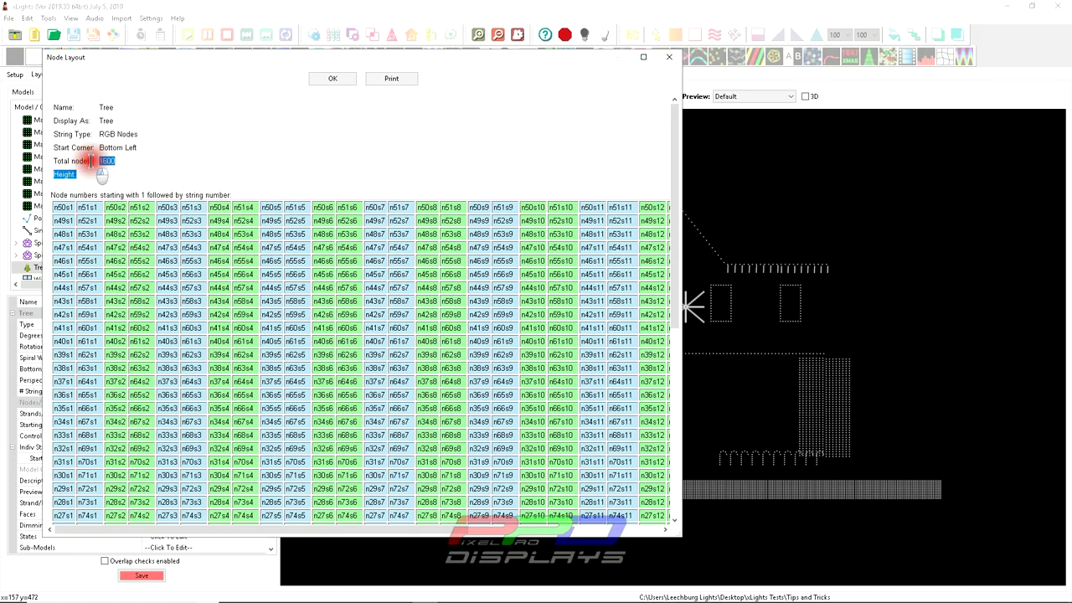
- Review the node layout's 1600 total nodes and 50 height, scrolling the node grid
left_click(102, 174)
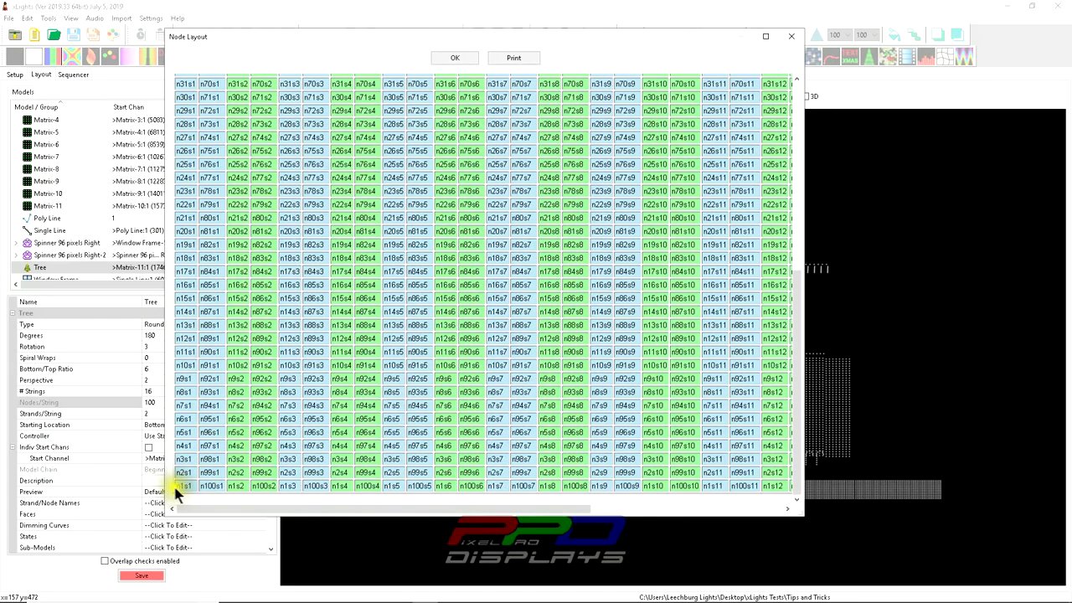
left_click(184, 485)
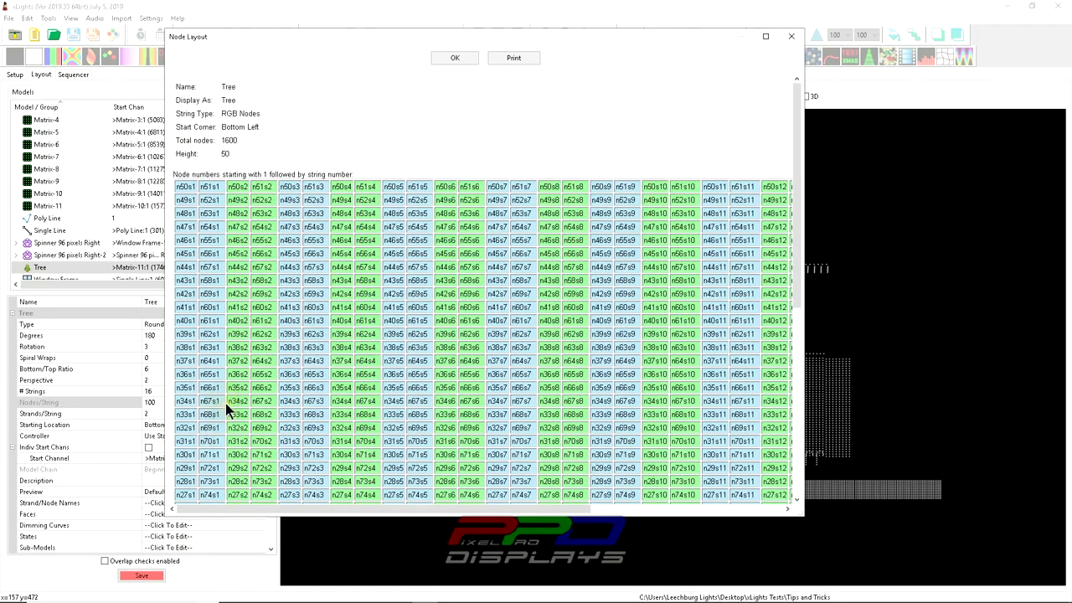
left_click(184, 186)
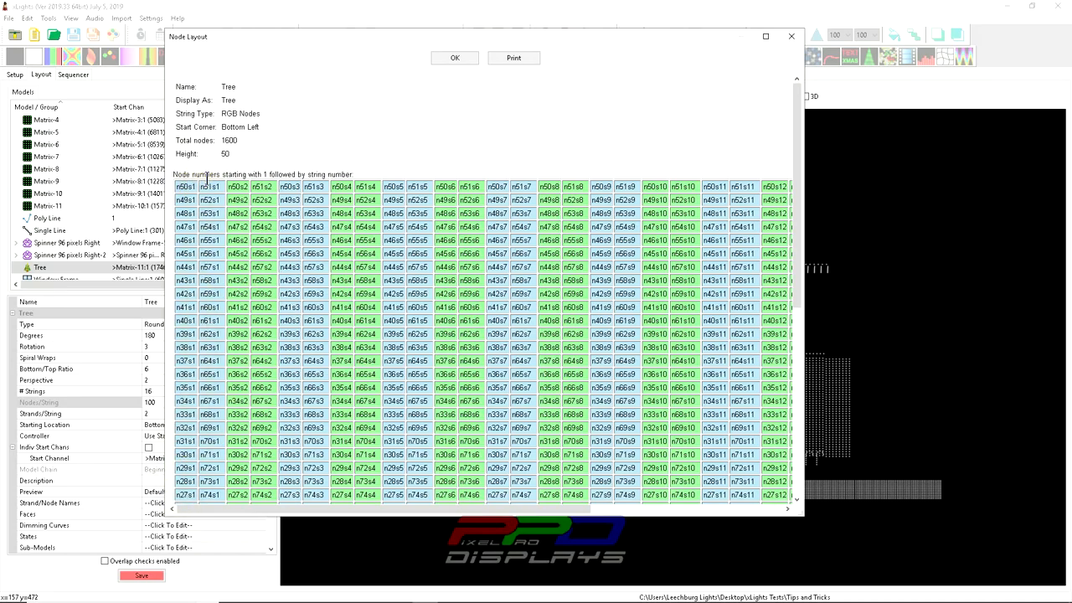
scroll("down", 3)
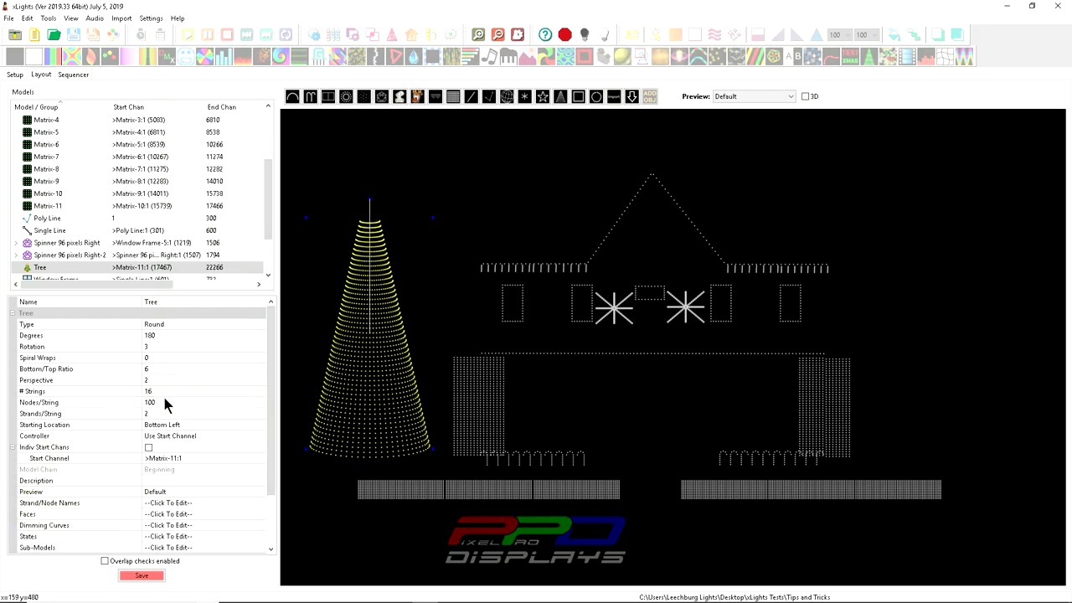
mouse_move(161, 401)
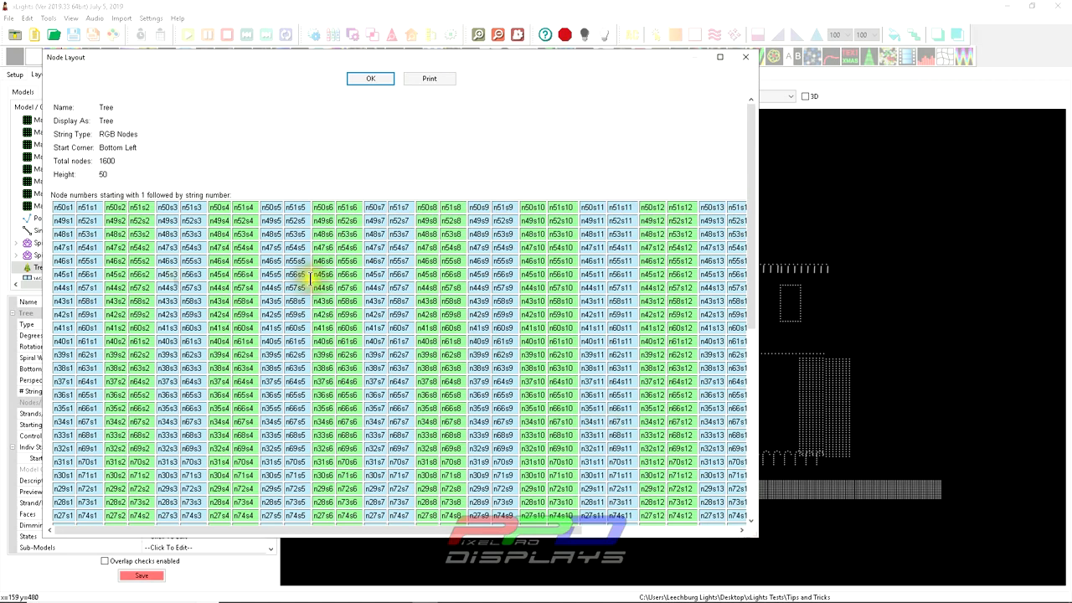
- Inspect the 1600-node numbering in the grid, then close the node layout window
scroll("down", 3)
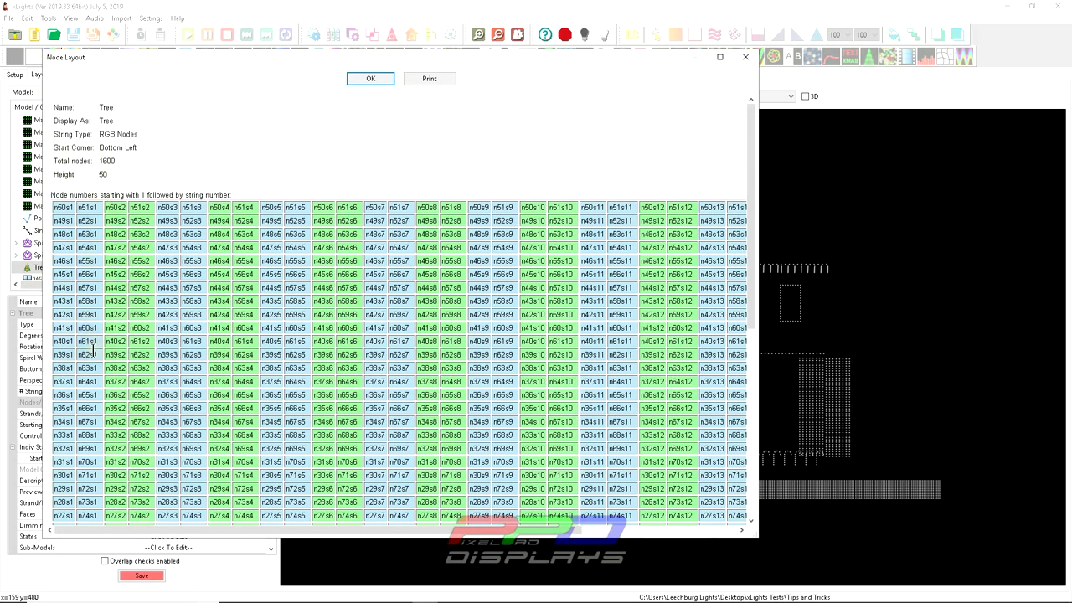
left_click(114, 356)
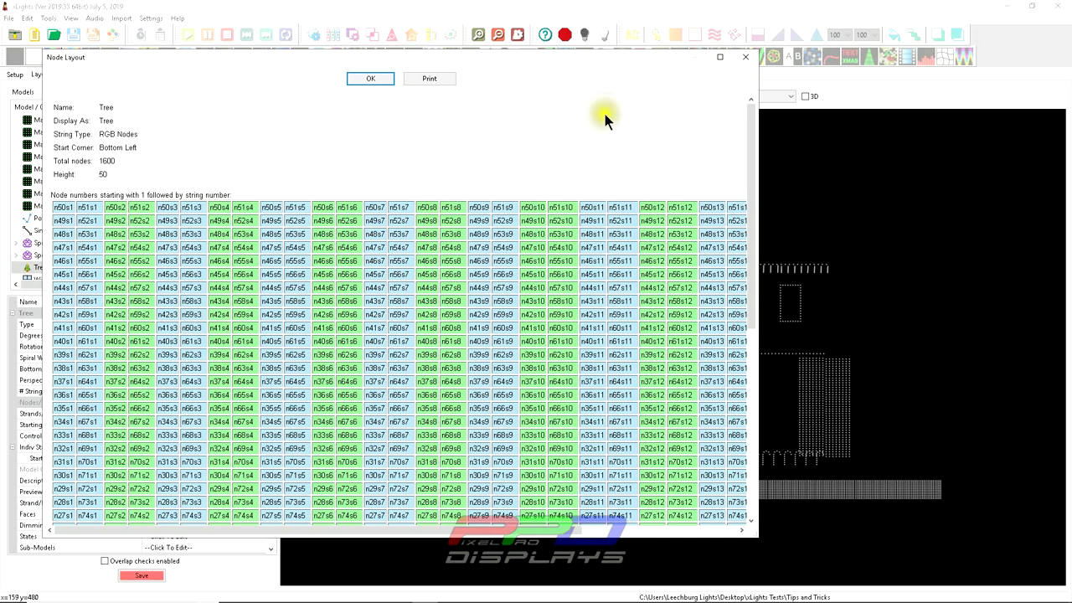
mouse_move(745, 57)
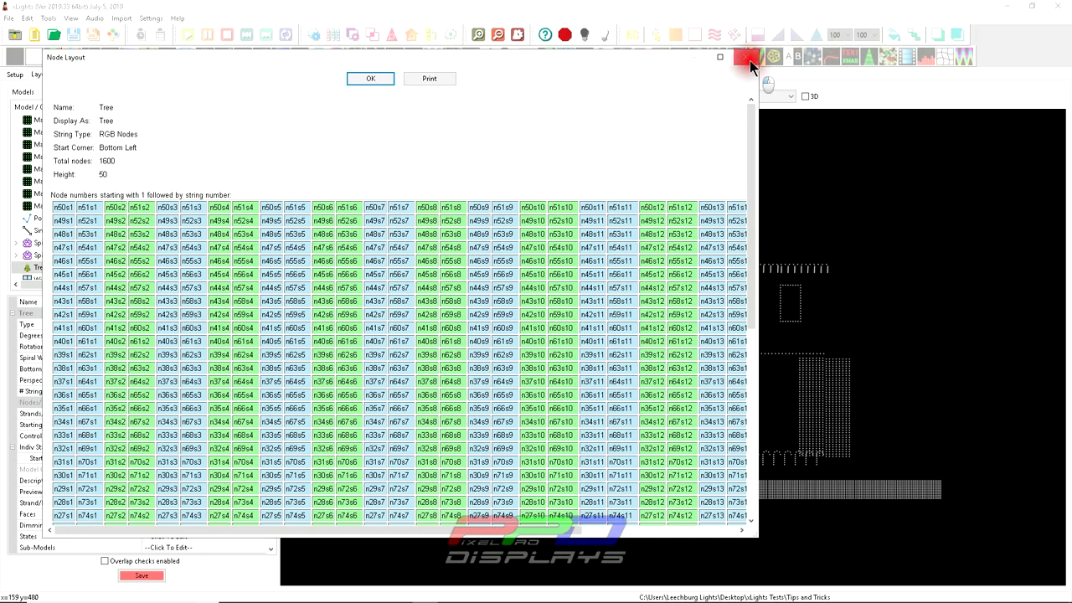
left_click(744, 57)
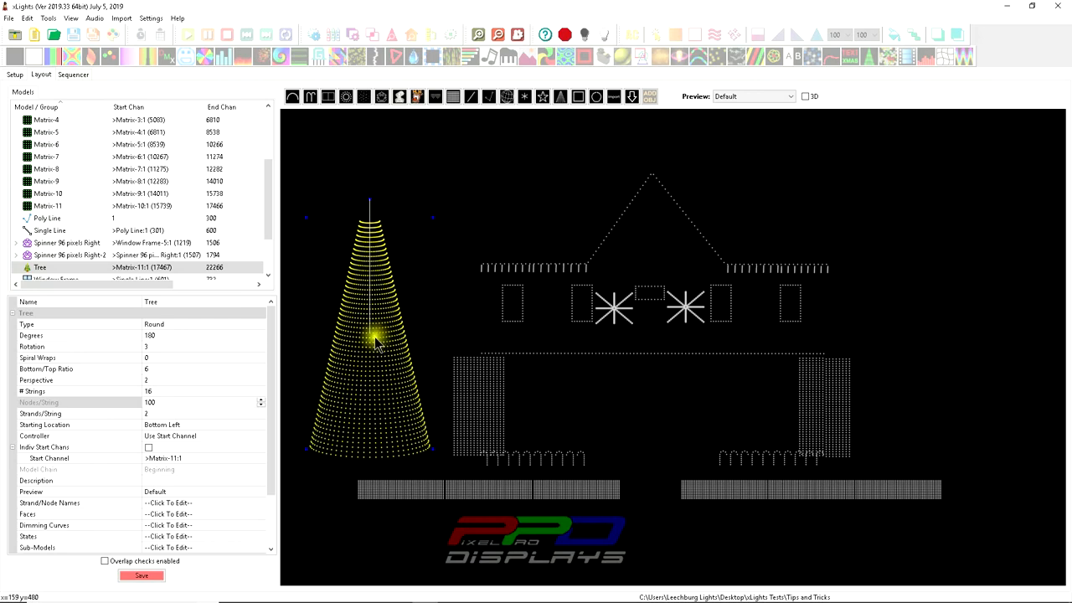
mouse_move(394, 291)
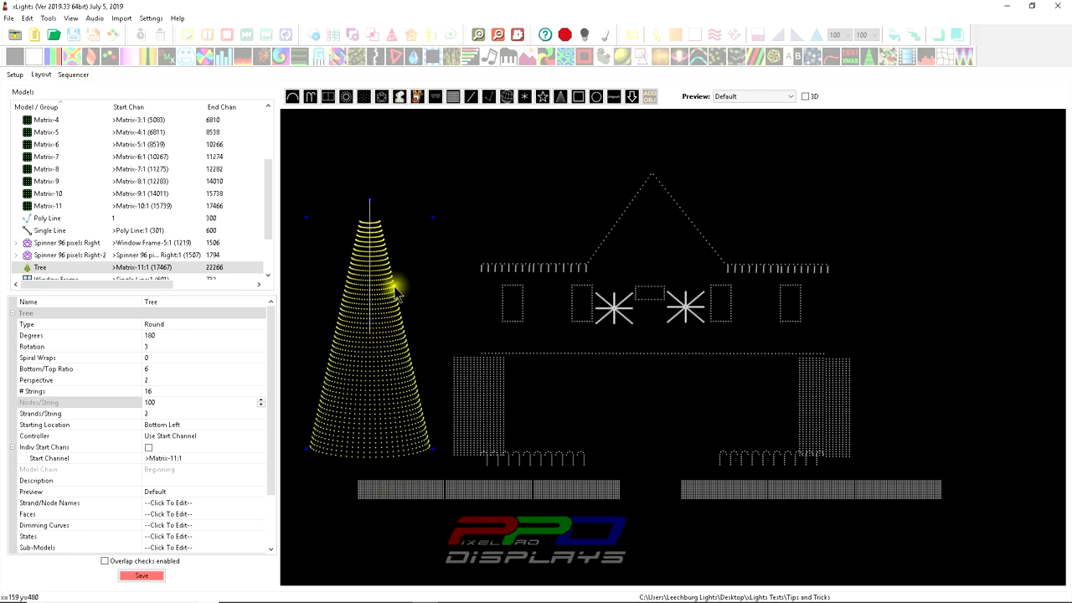
mouse_move(432, 209)
type("6")
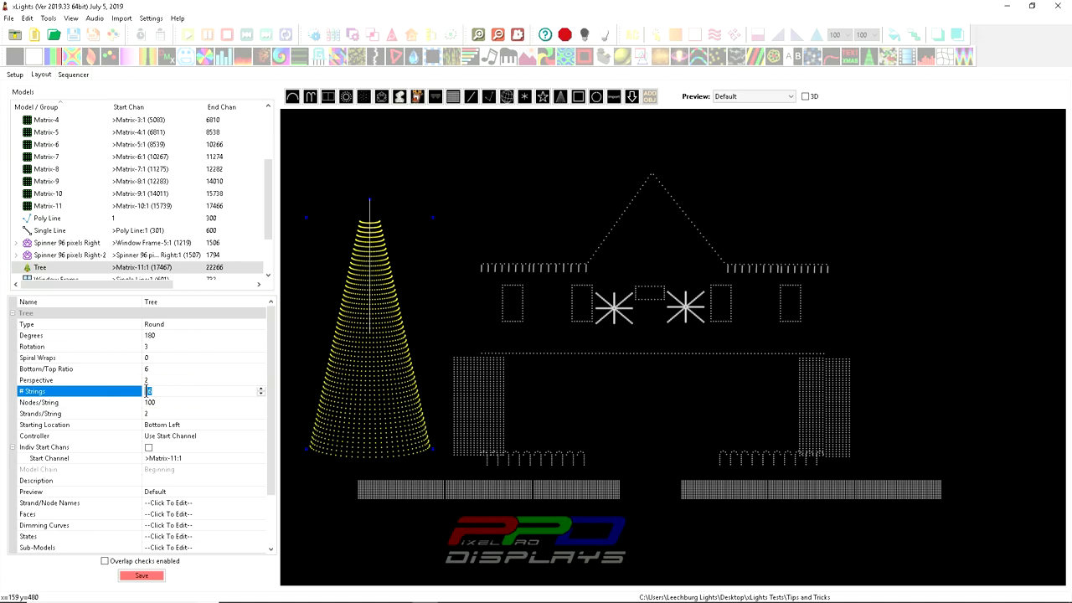
- Set the Tree's Nodes/String to 200
left_click(201, 402)
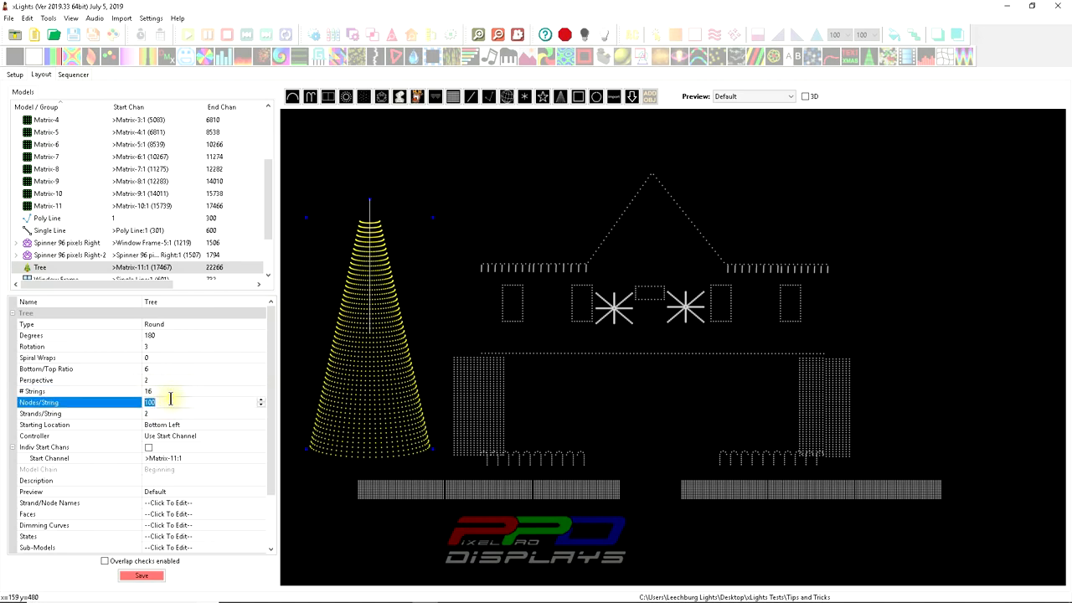
type("200")
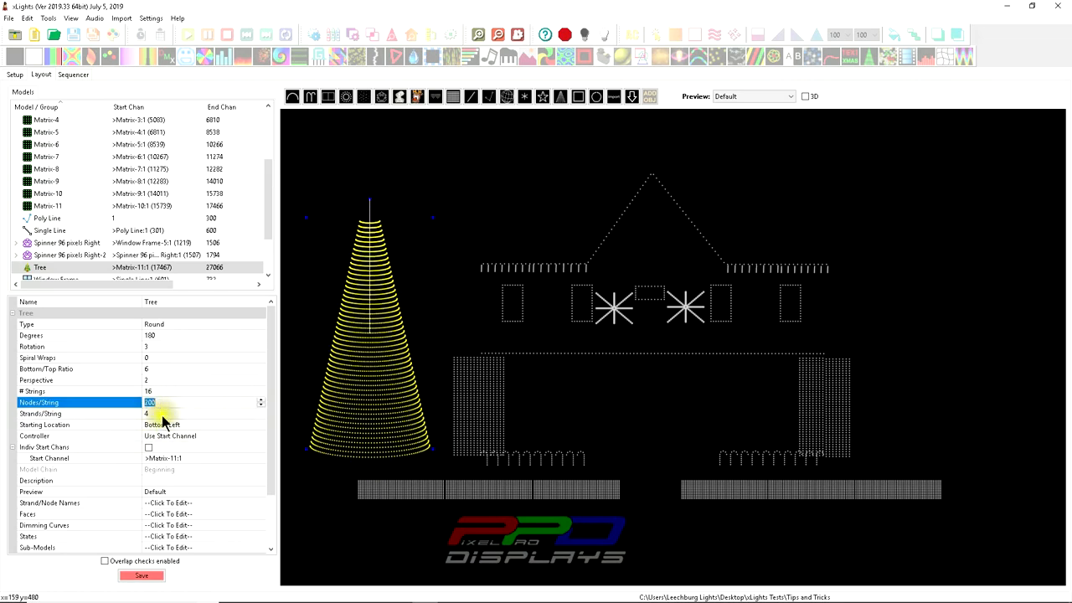
- Bring up the Tree's Node Layout from its context menu and pan the grid across all strings
right_click(385, 399)
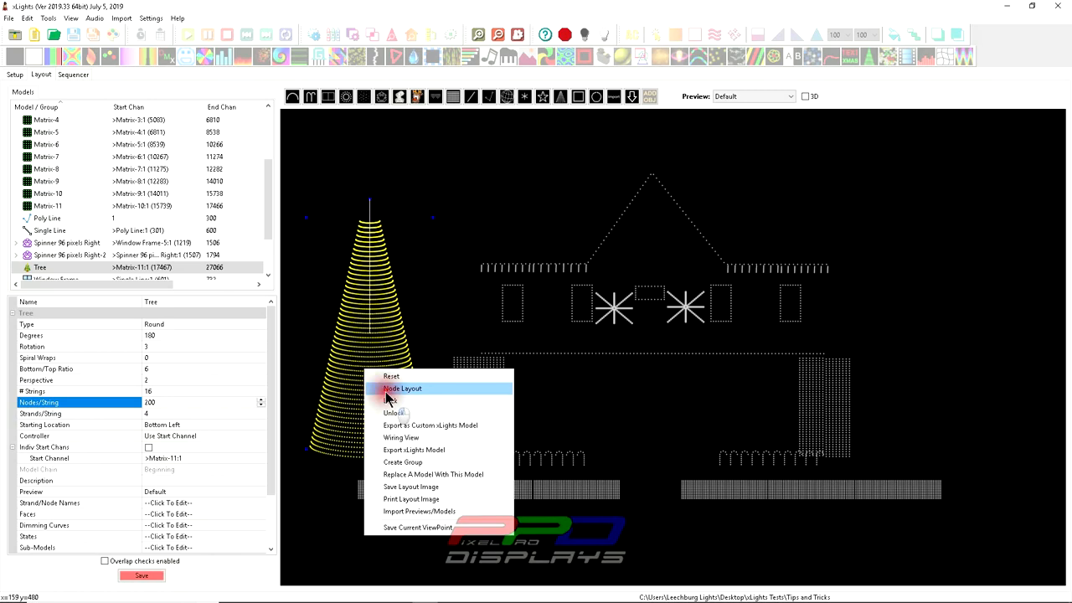
left_click(402, 389)
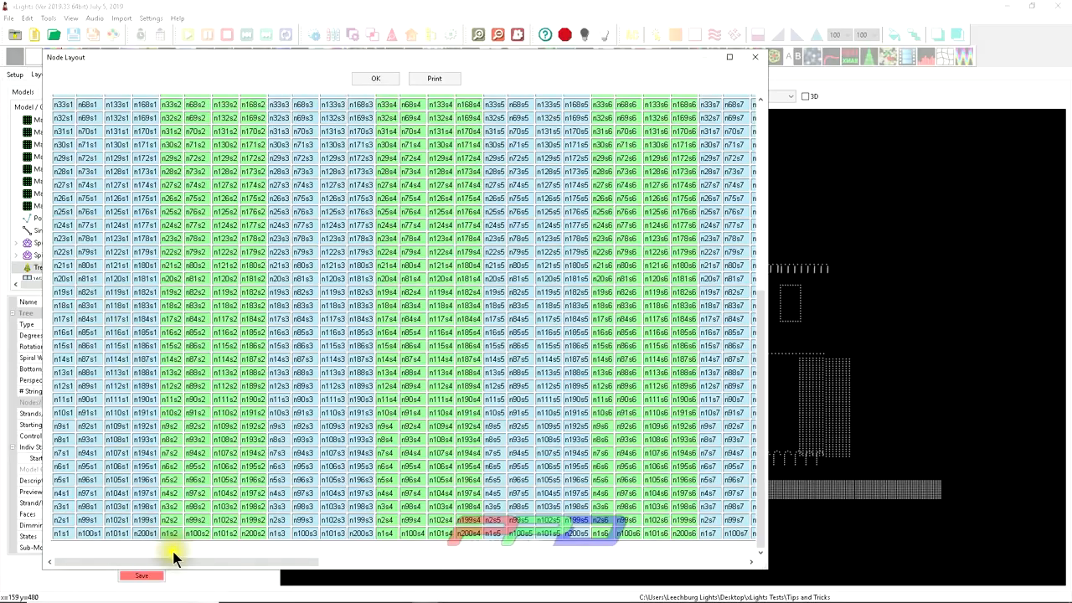
left_click_drag(176, 562, 372, 561)
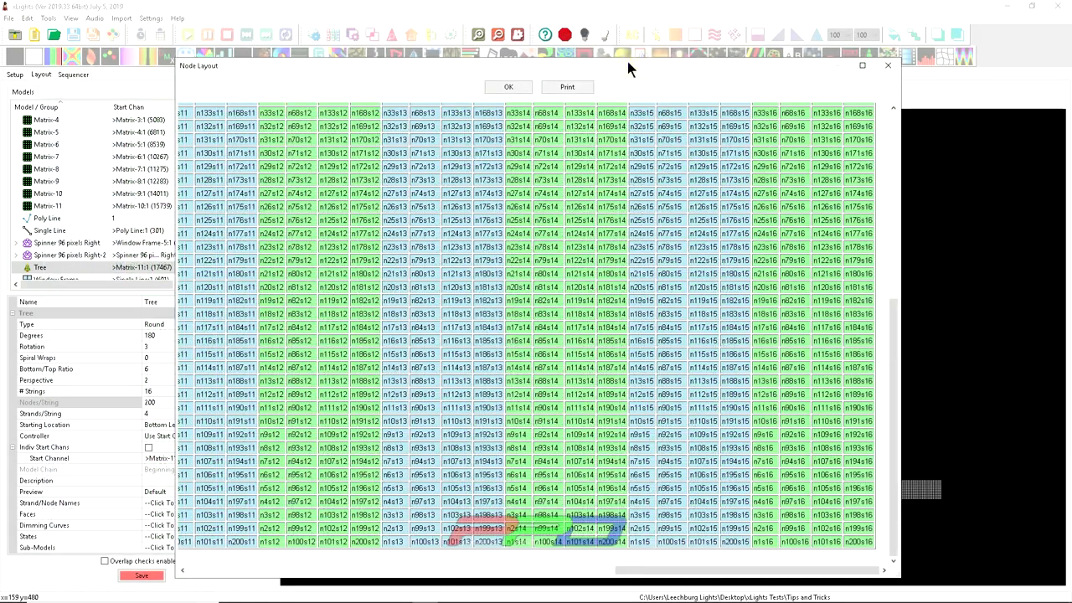
mouse_move(697, 77)
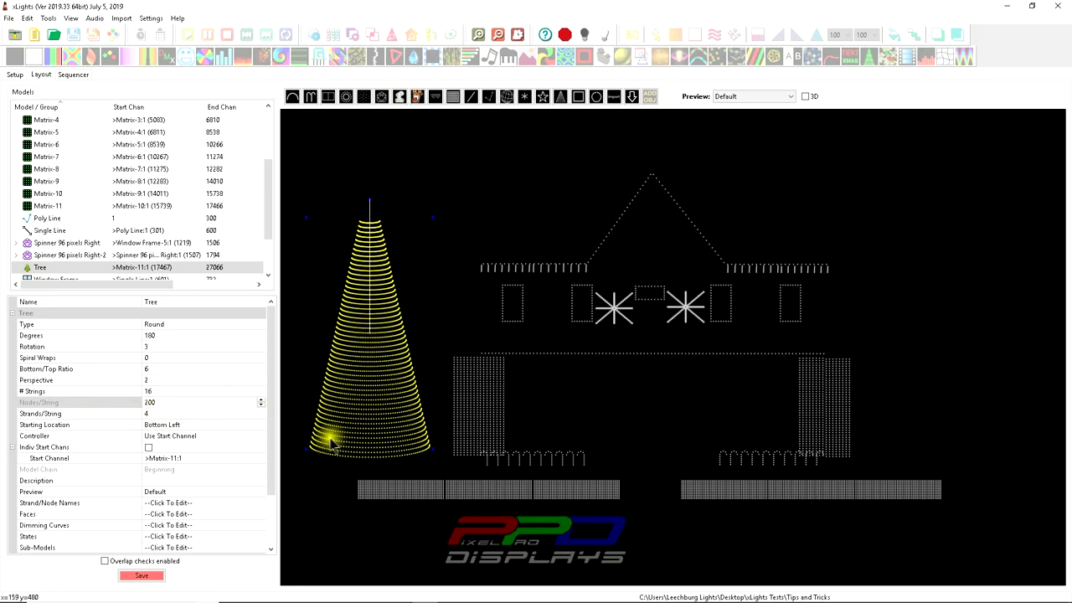
mouse_move(369, 332)
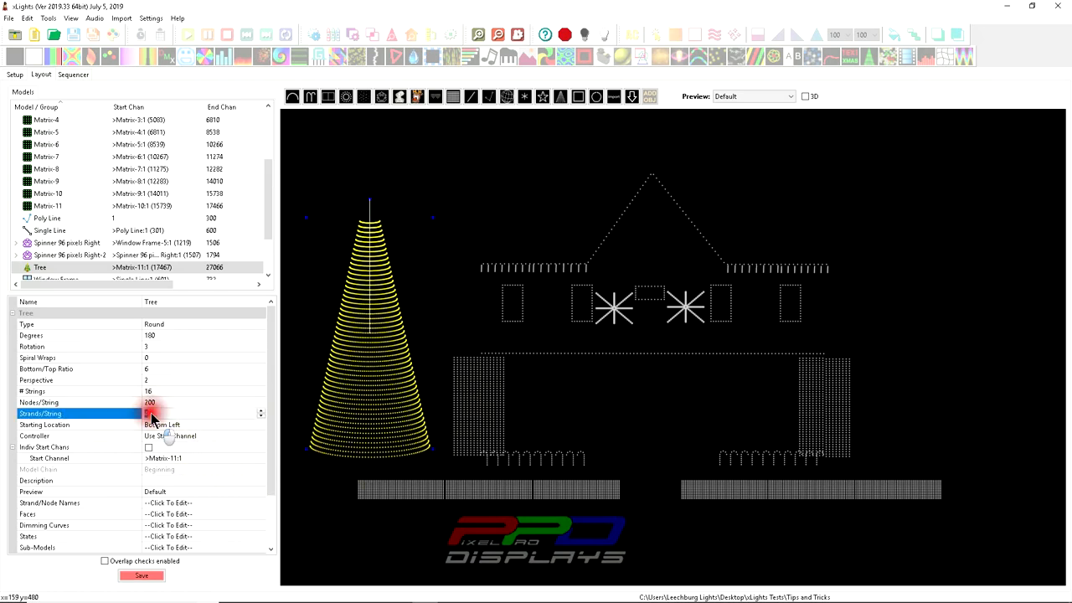
- Set Strands/String to 2 so each of the tree's strings folds twice
left_click(149, 412)
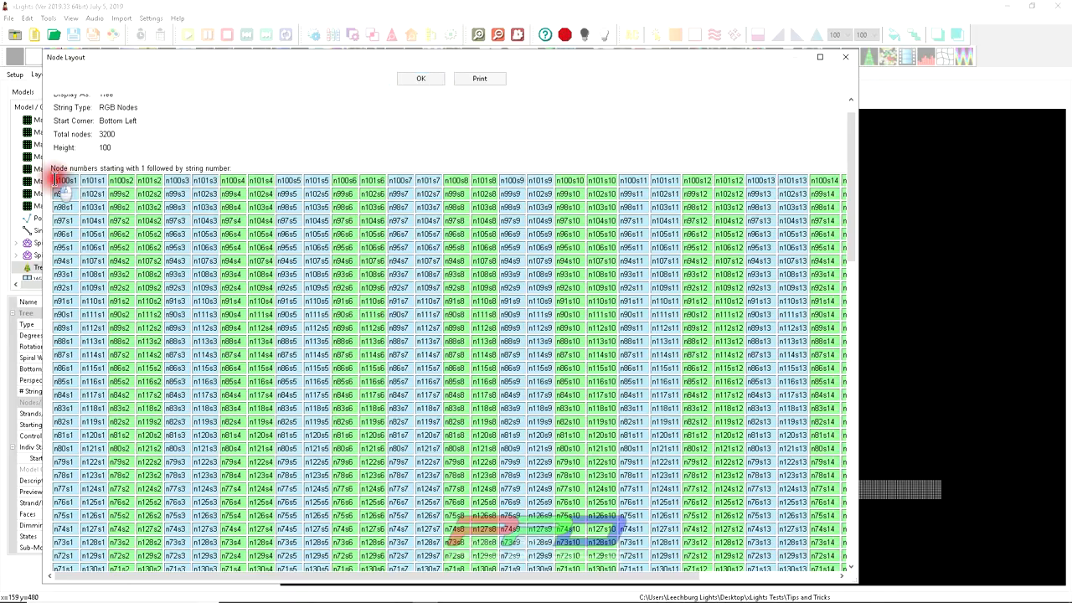
- Locate the n1s1 cell at the bottom left of the 3200-node grid, then close the layout
left_click(93, 180)
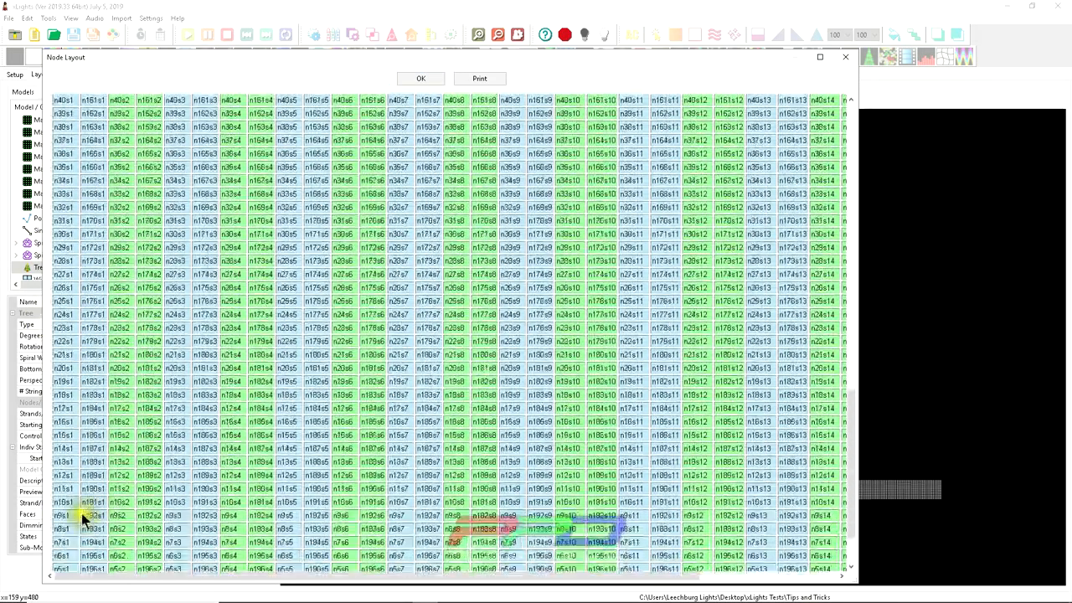
scroll("down", 3)
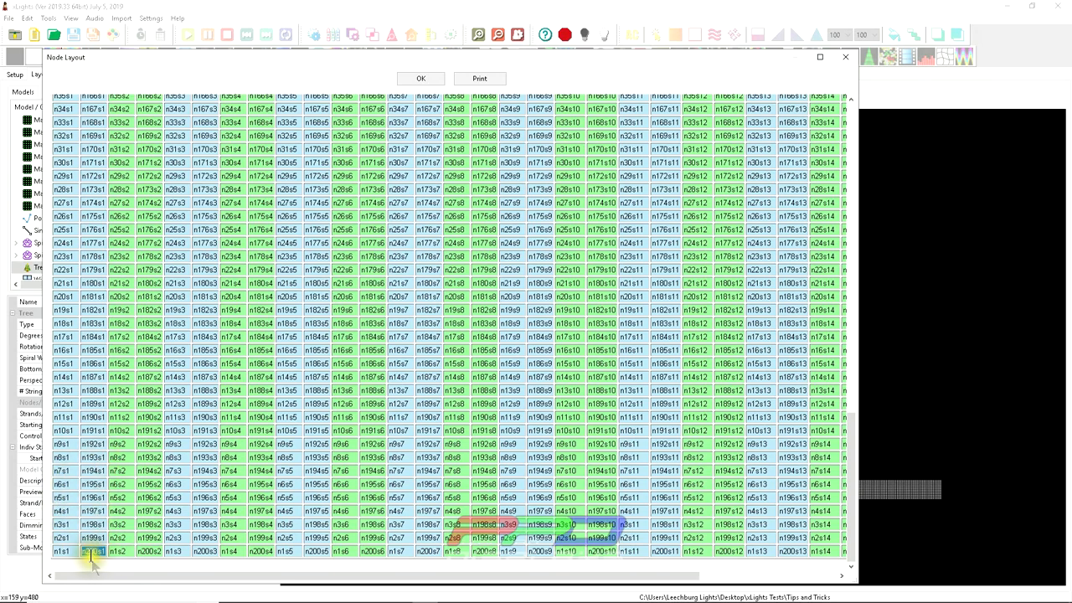
left_click(94, 551)
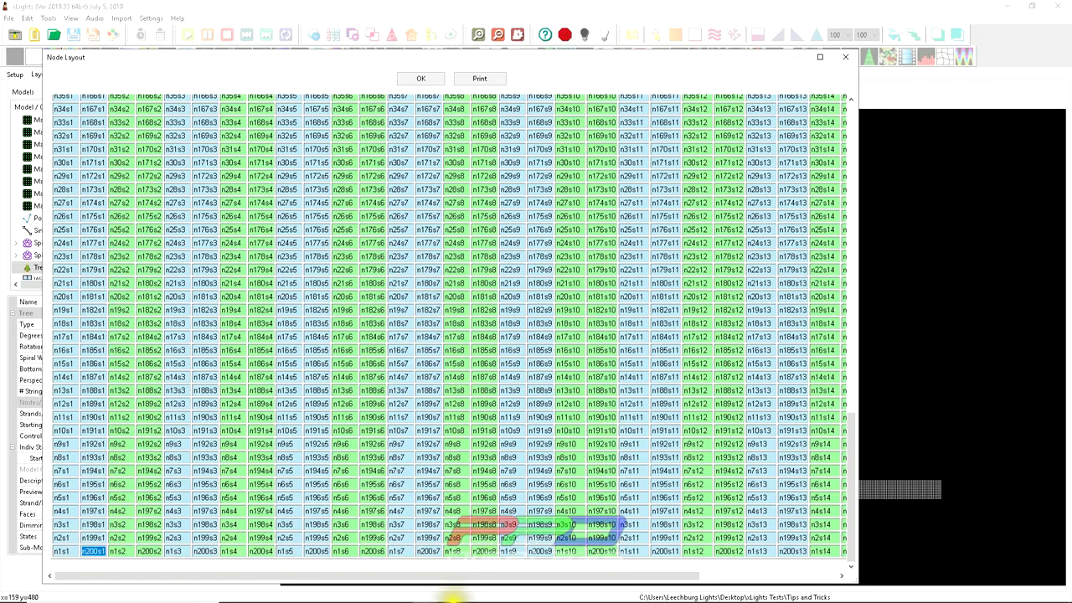
scroll("down", 3)
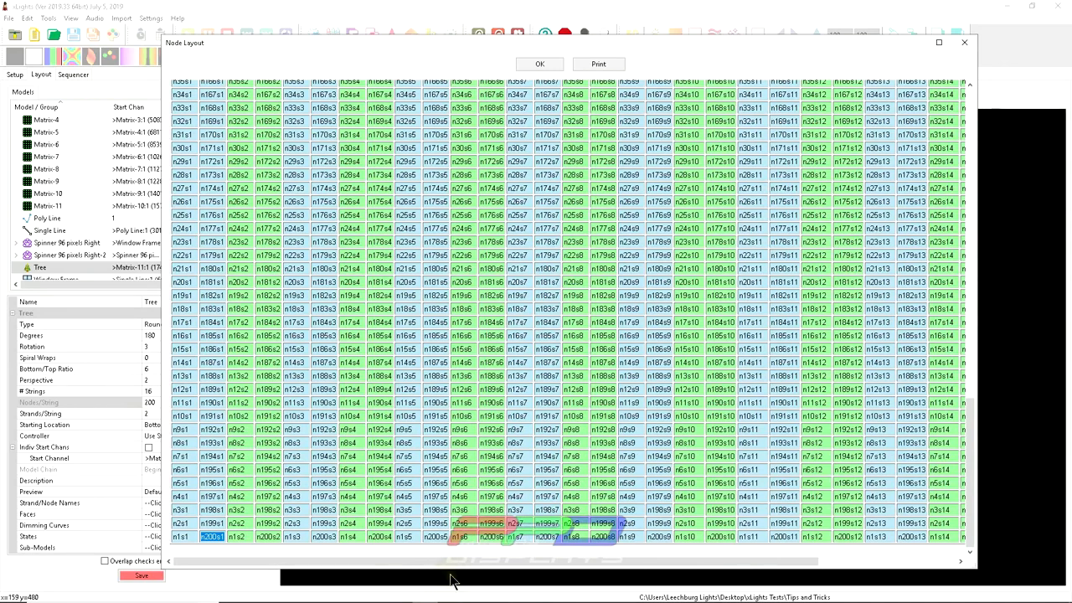
mouse_move(700, 31)
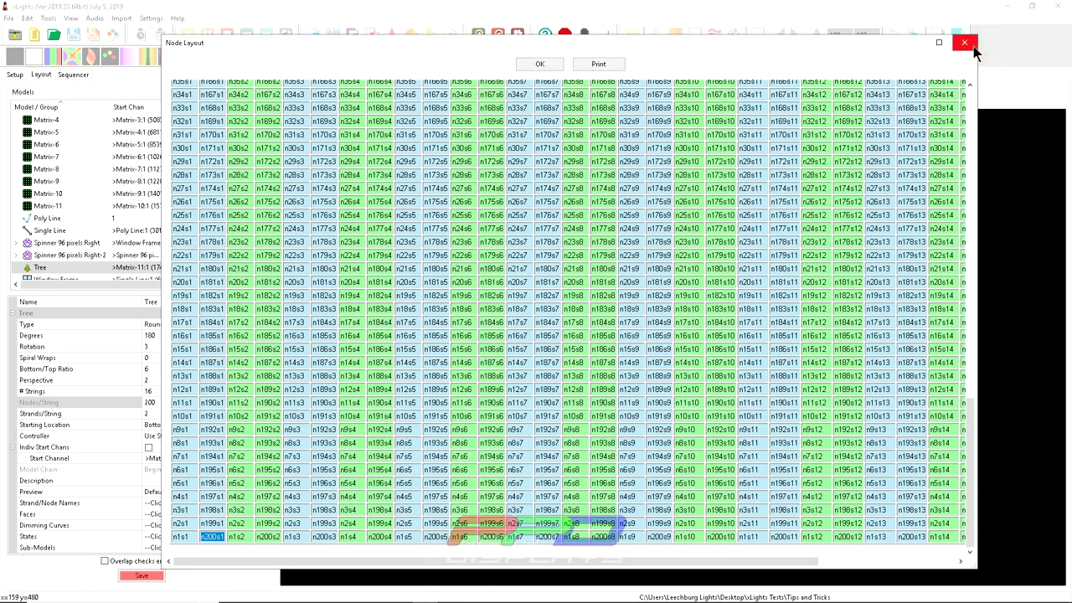
mouse_move(965, 44)
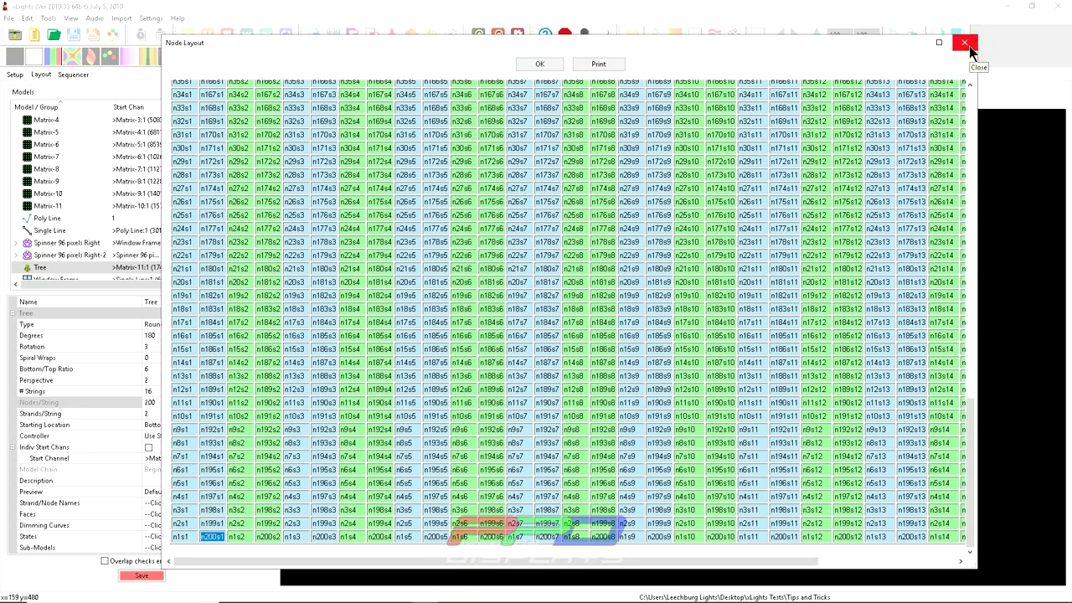
left_click(965, 43)
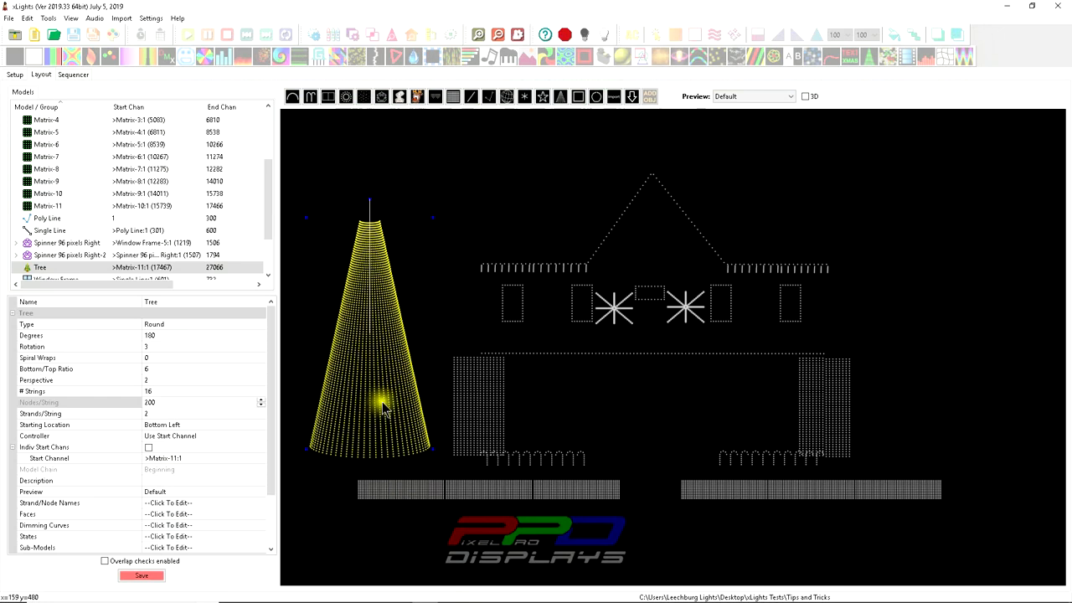
mouse_move(372, 399)
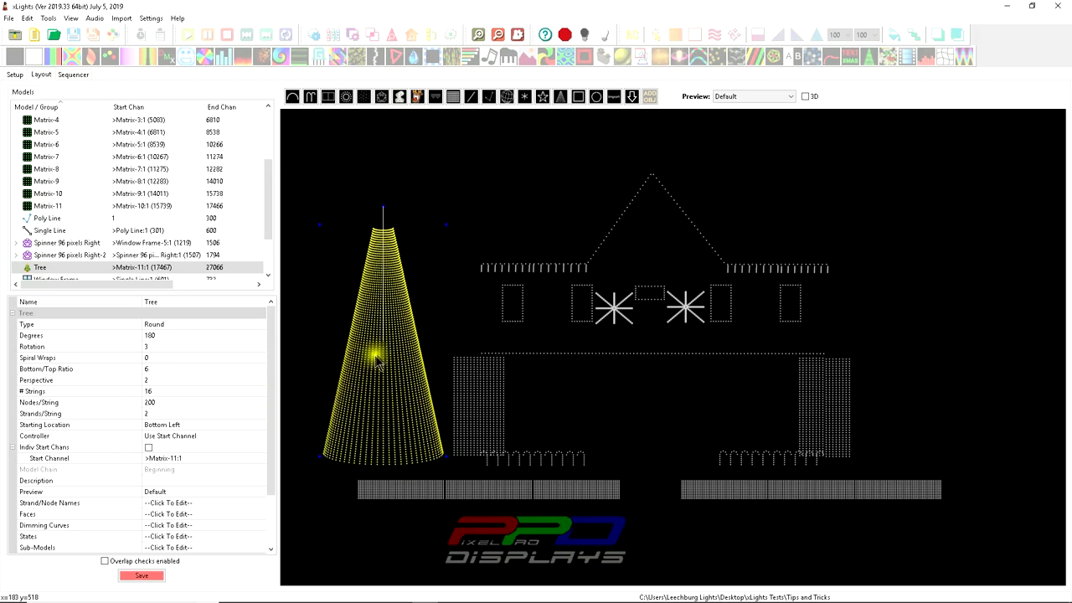
mouse_move(389, 300)
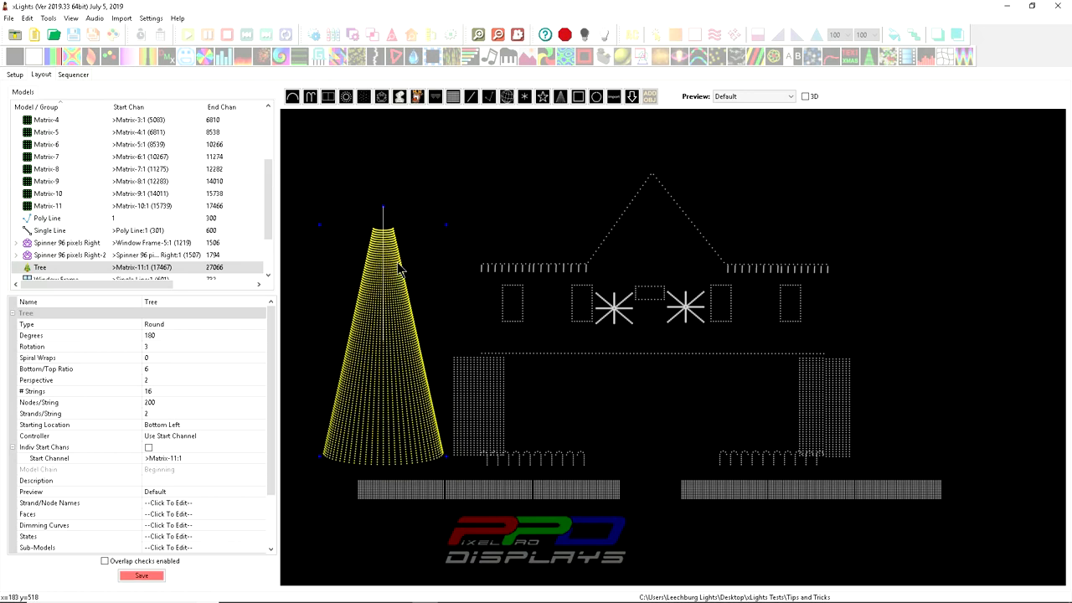
mouse_move(350, 358)
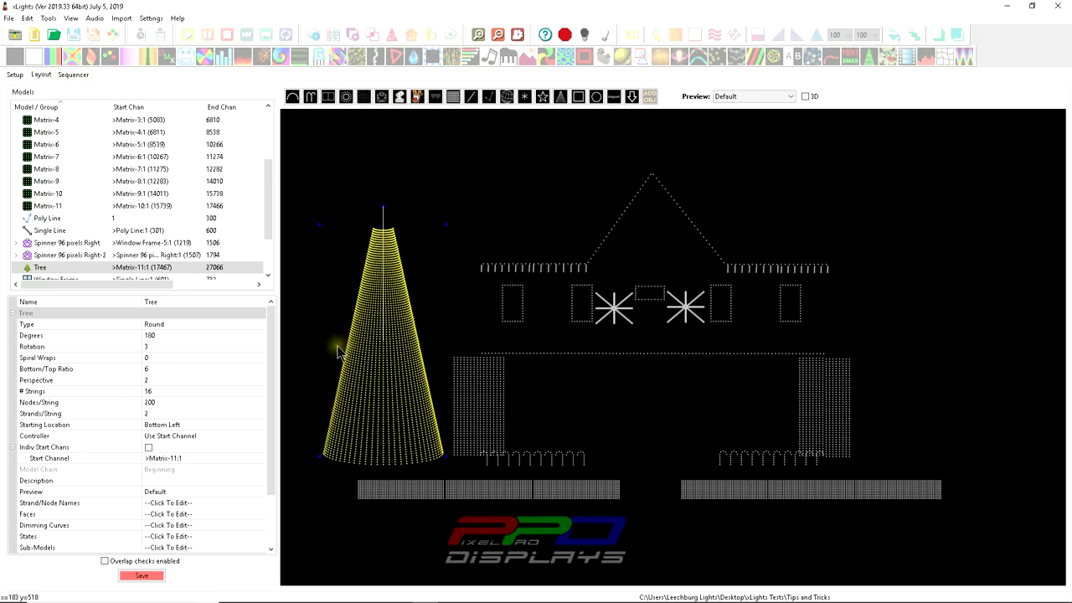
mouse_move(352, 302)
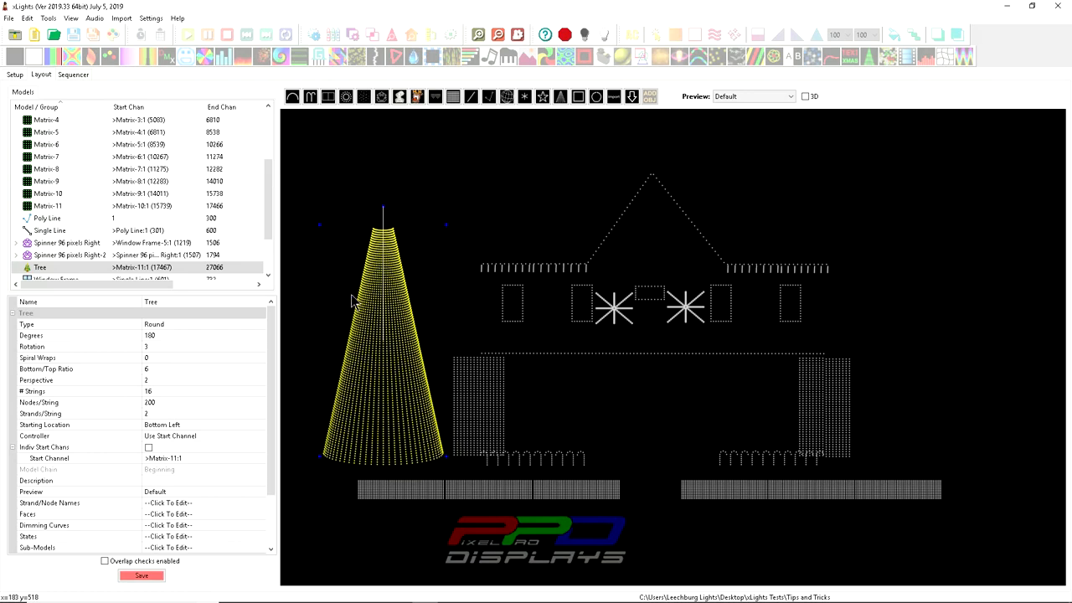
mouse_move(358, 303)
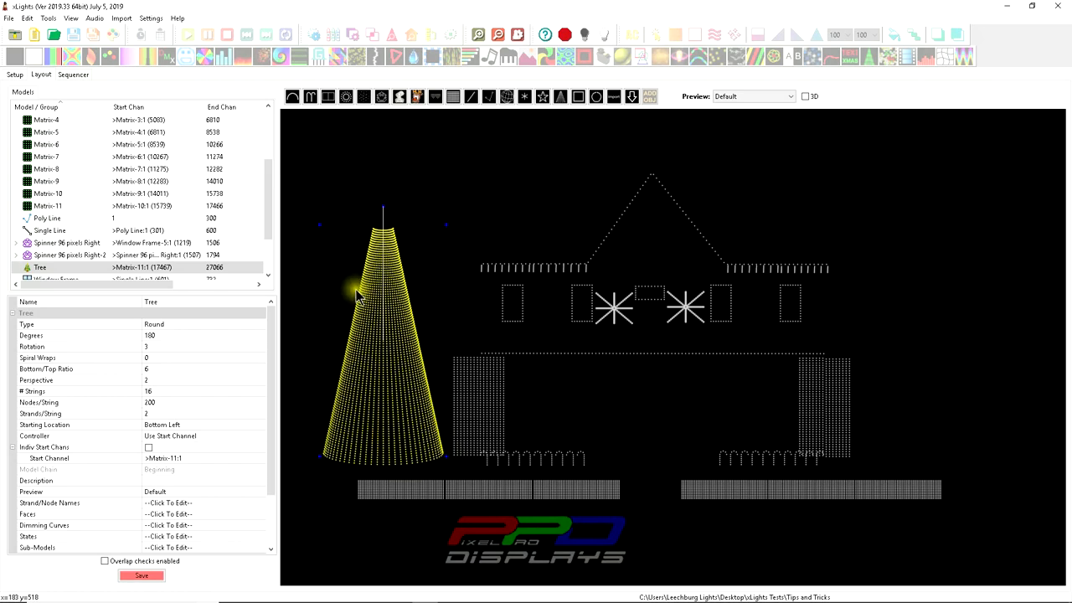
mouse_move(343, 299)
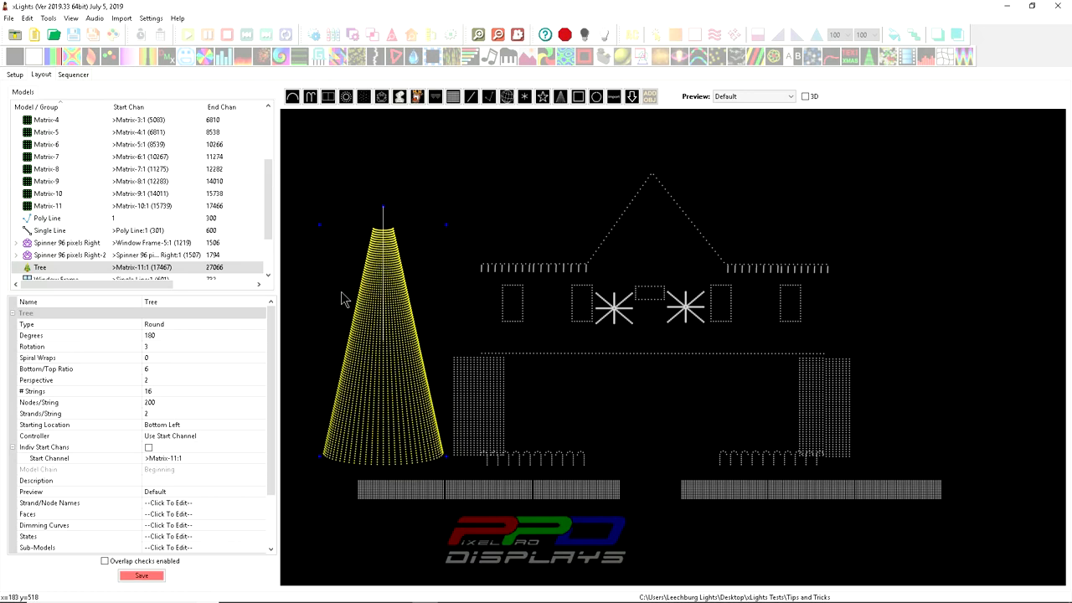
mouse_move(327, 23)
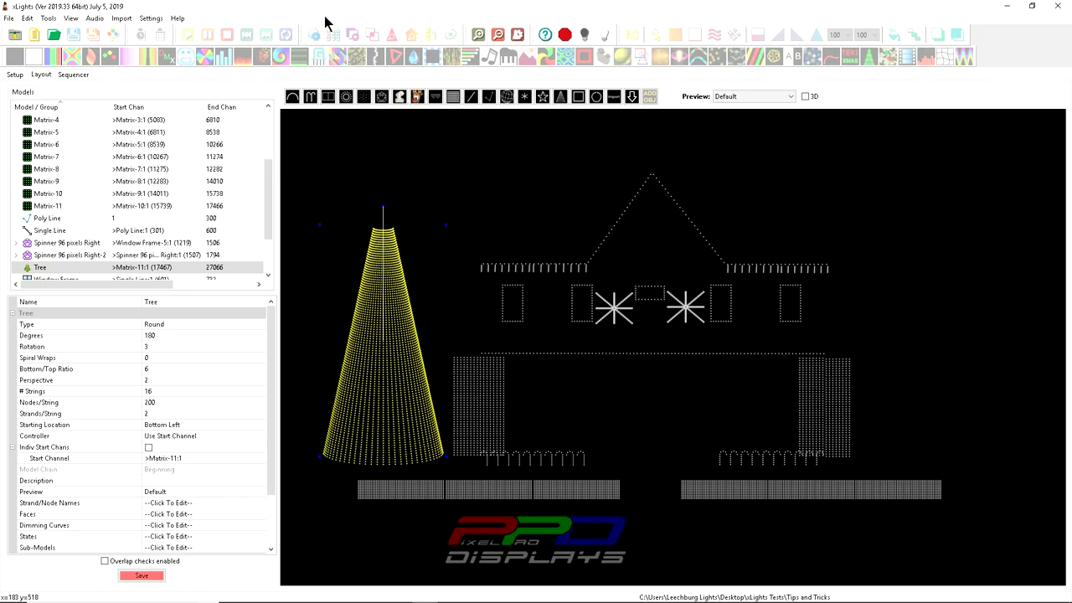
mouse_move(332, 23)
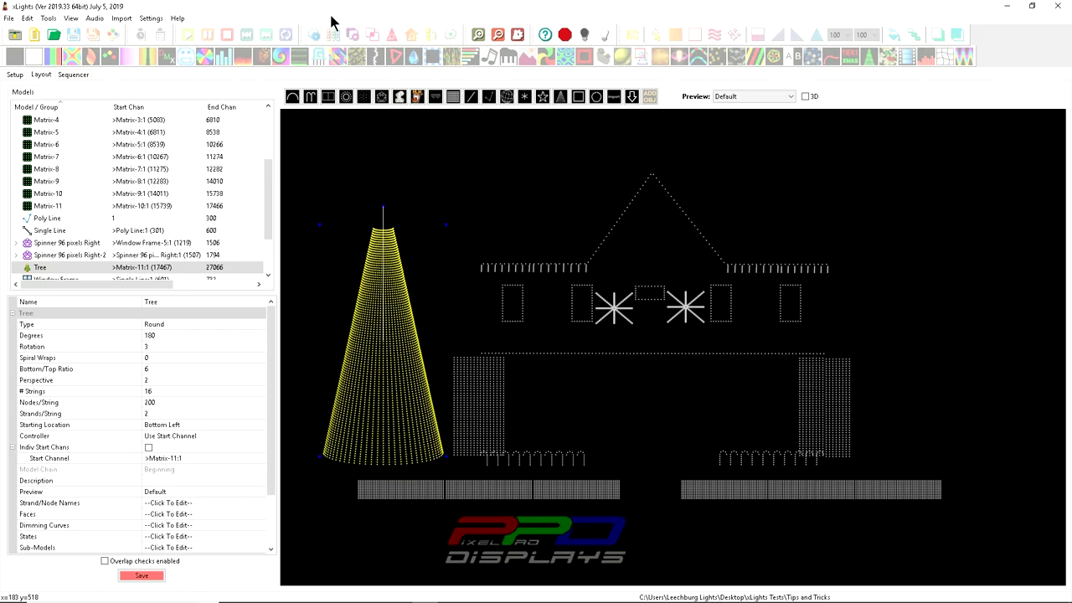
mouse_move(325, 25)
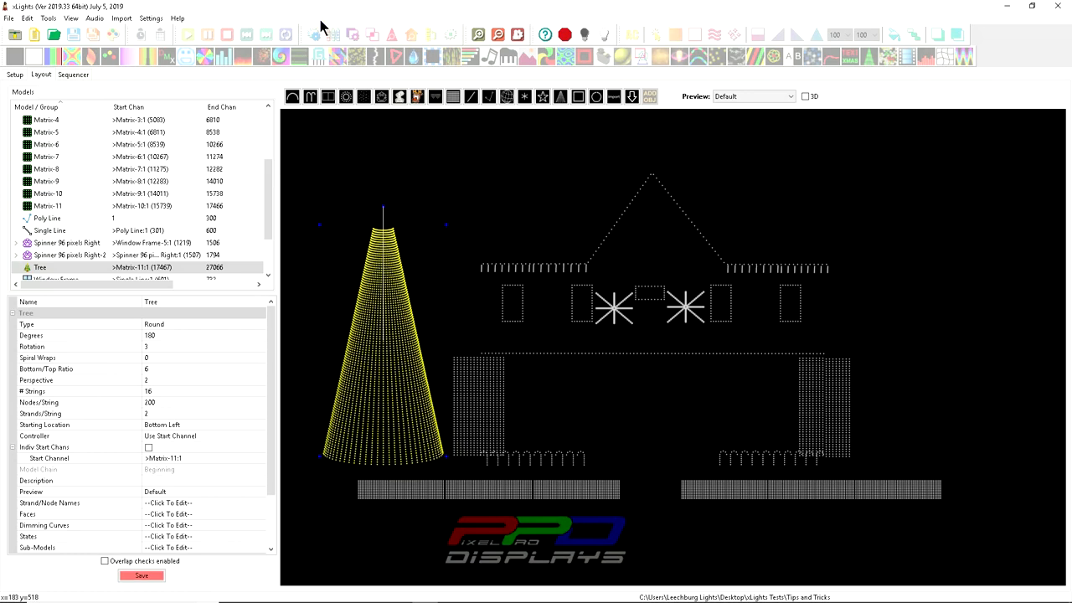
mouse_move(300, 44)
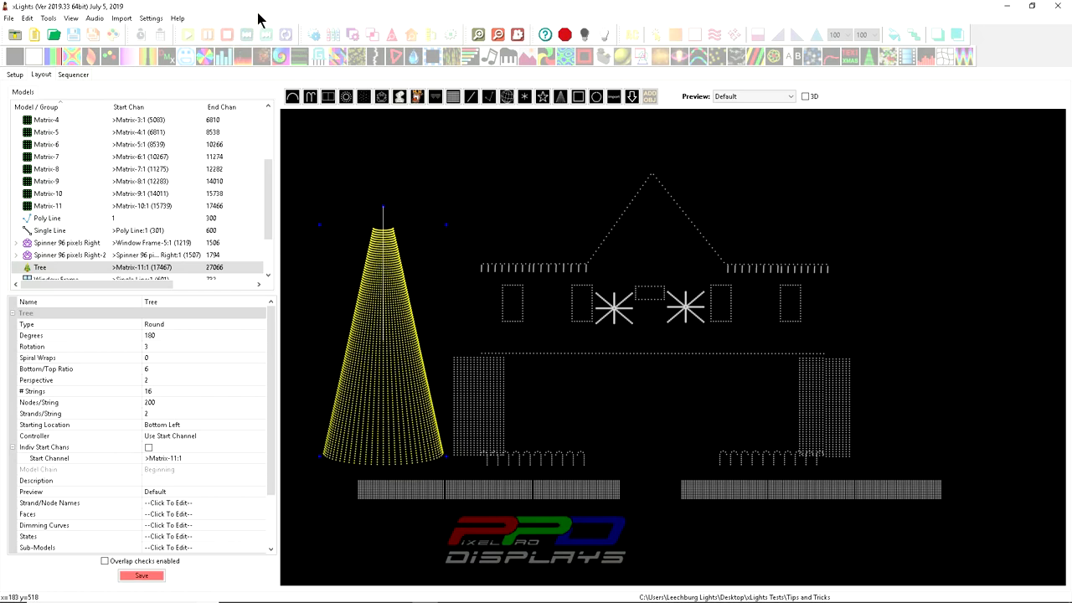
mouse_move(348, 248)
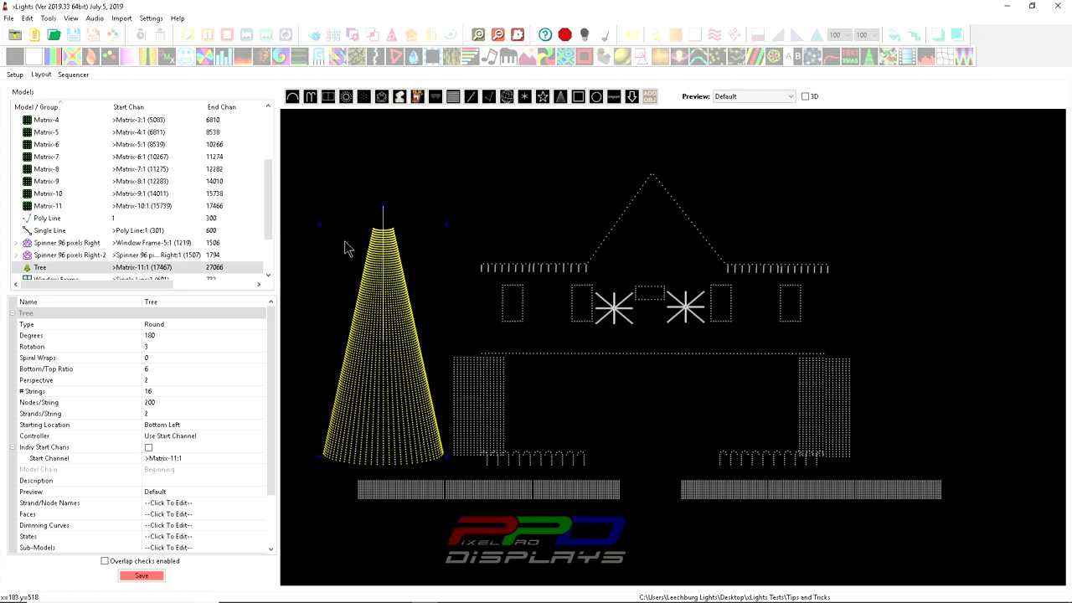
mouse_move(433, 10)
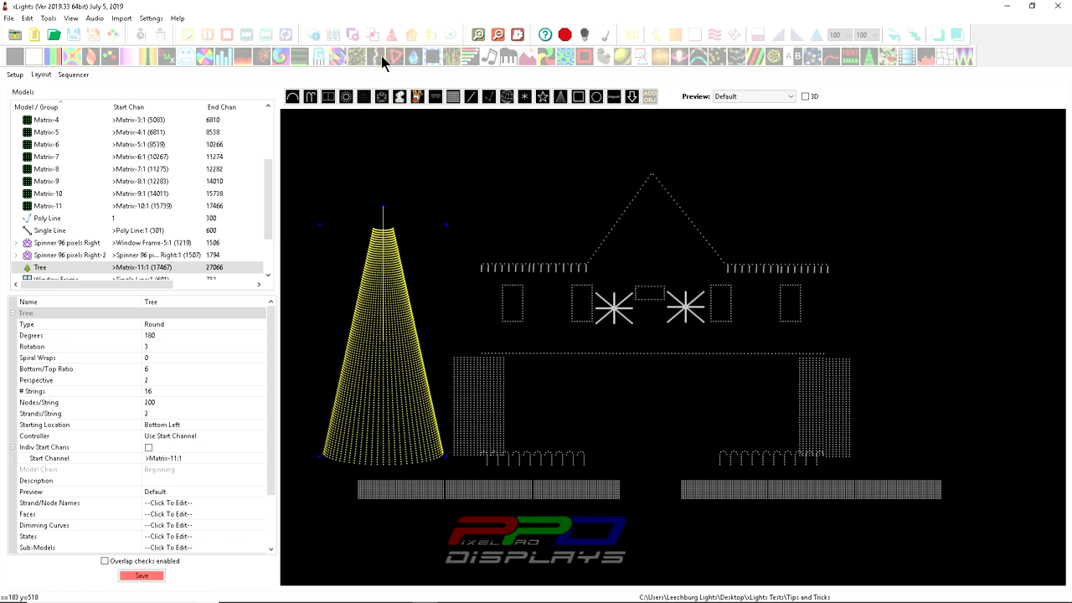
mouse_move(383, 66)
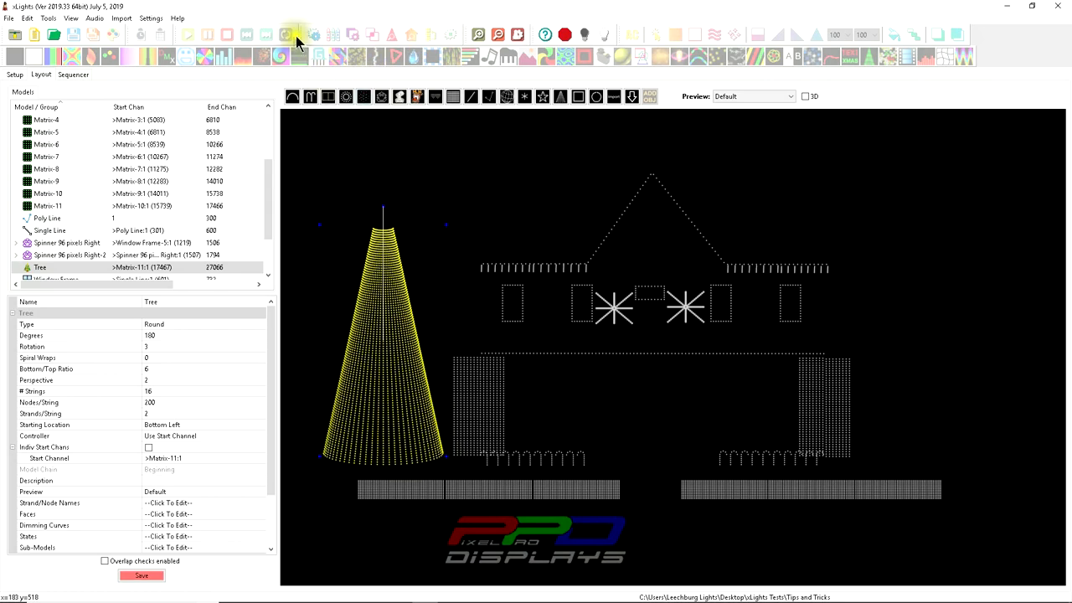
mouse_move(288, 40)
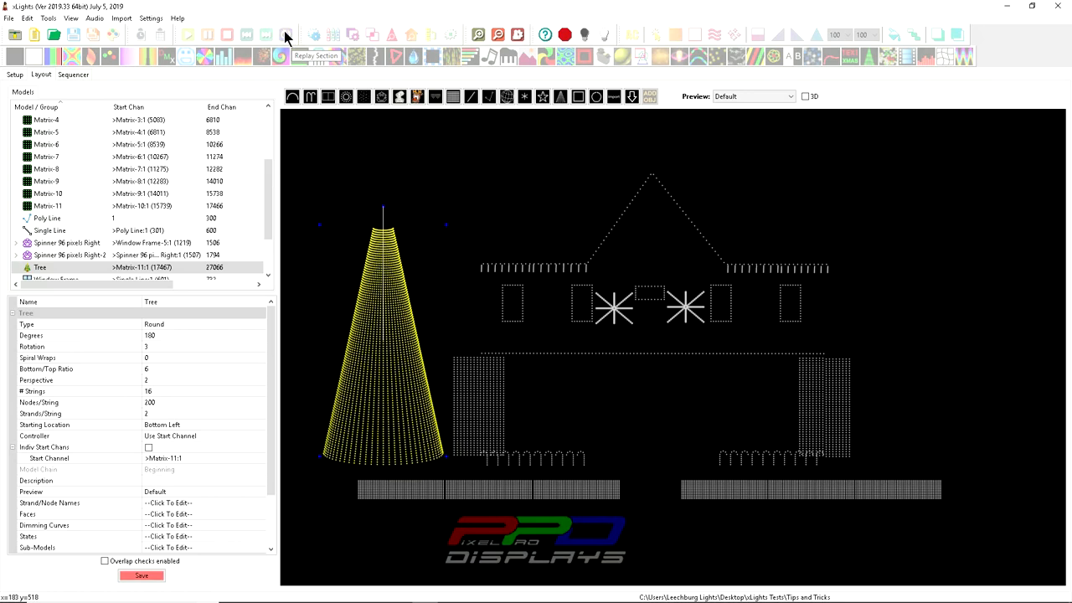
mouse_move(285, 37)
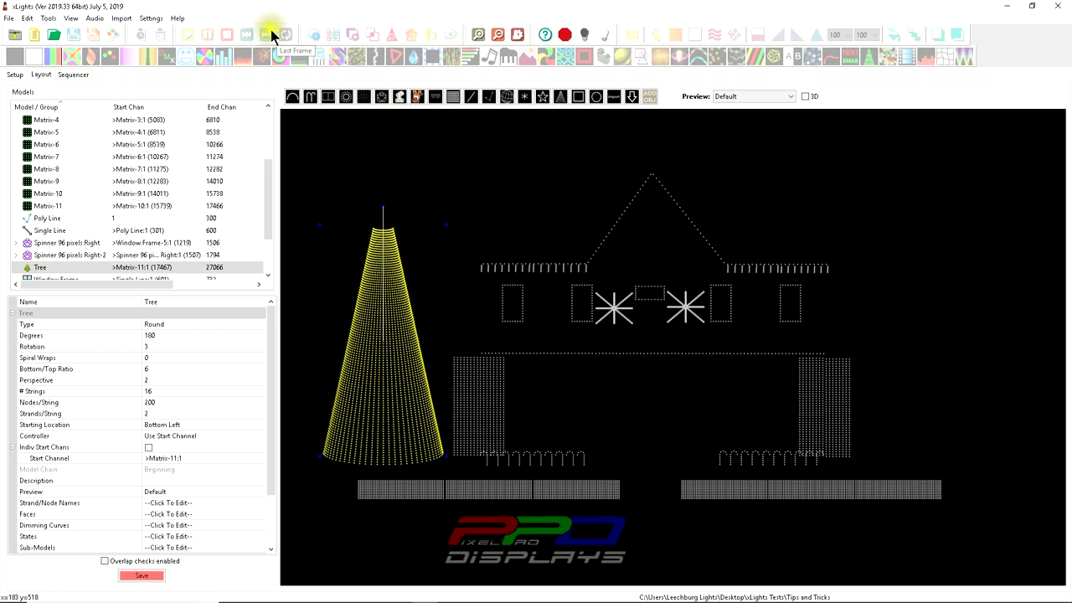
mouse_move(182, 93)
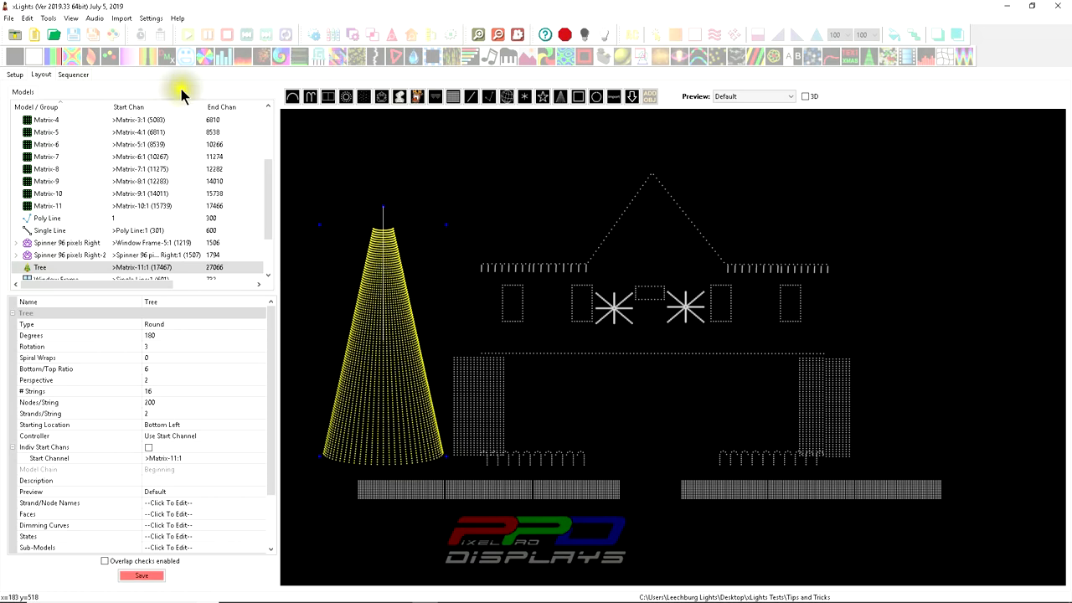